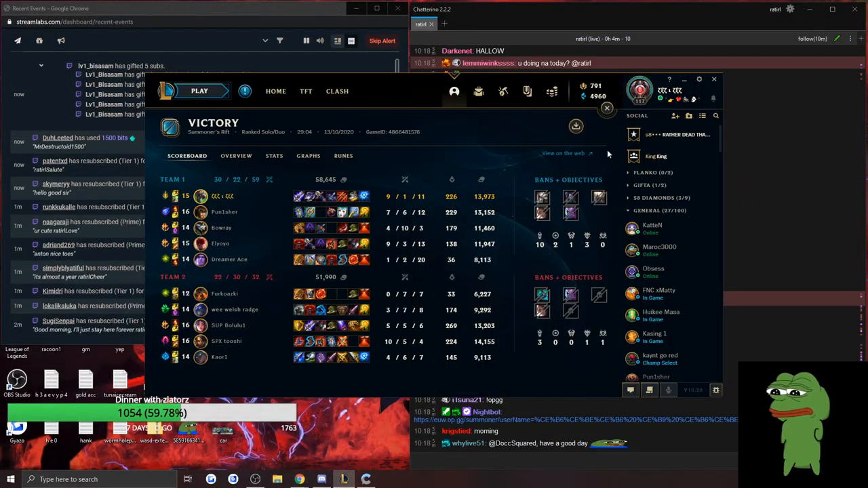
Dismiss the victory scoreboard, view the profile's match history, then open the Ranked tab.
click(478, 91)
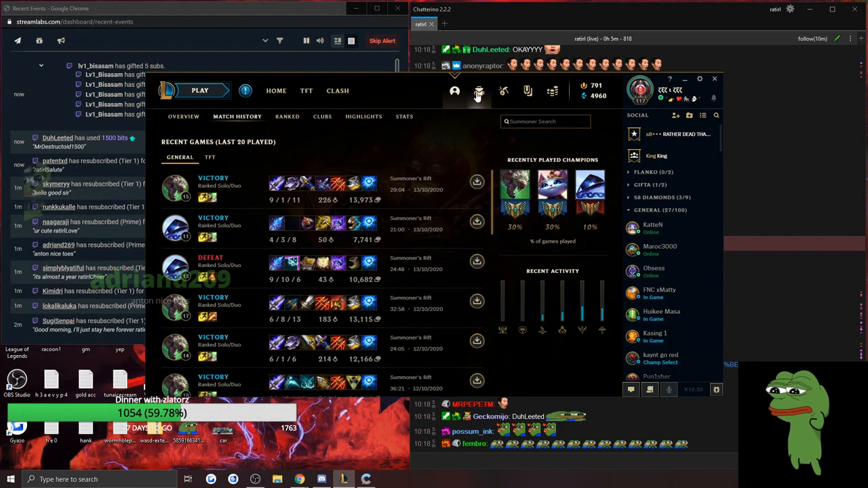
click(183, 116)
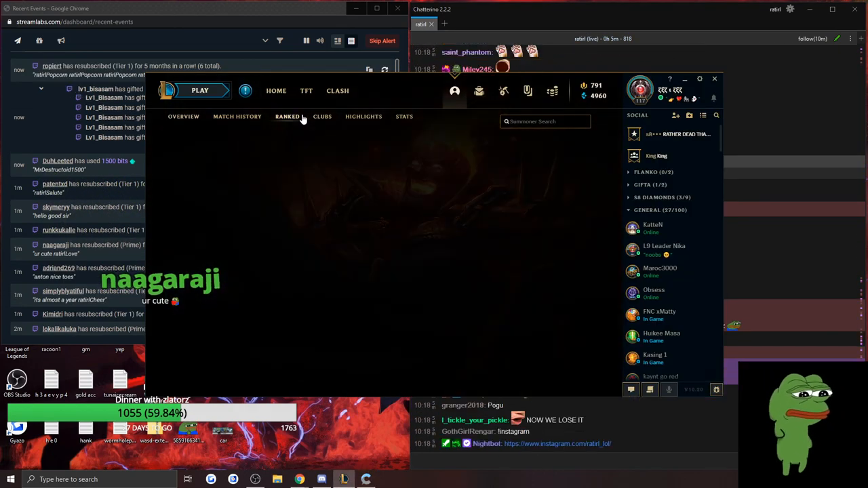
click(287, 116)
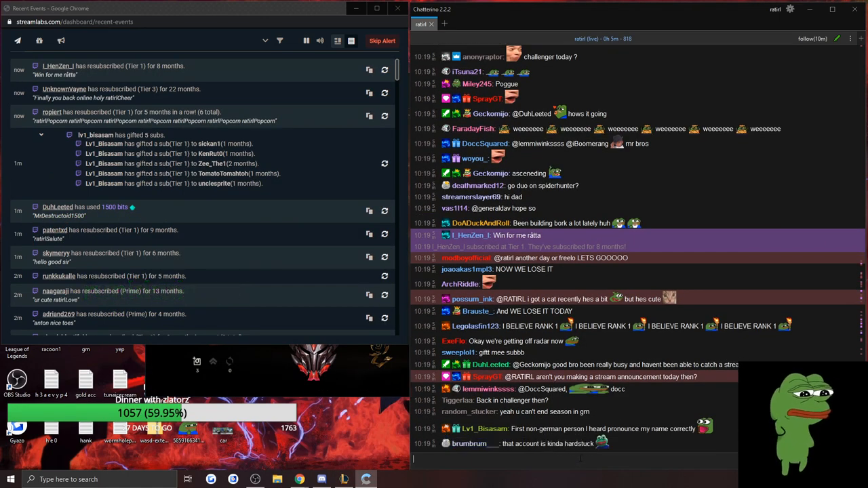
scroll(down, 3)
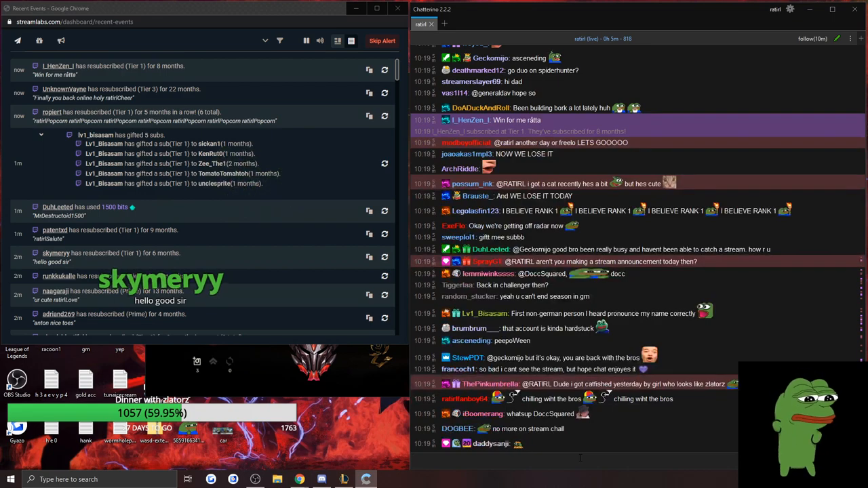
scroll(down, 3)
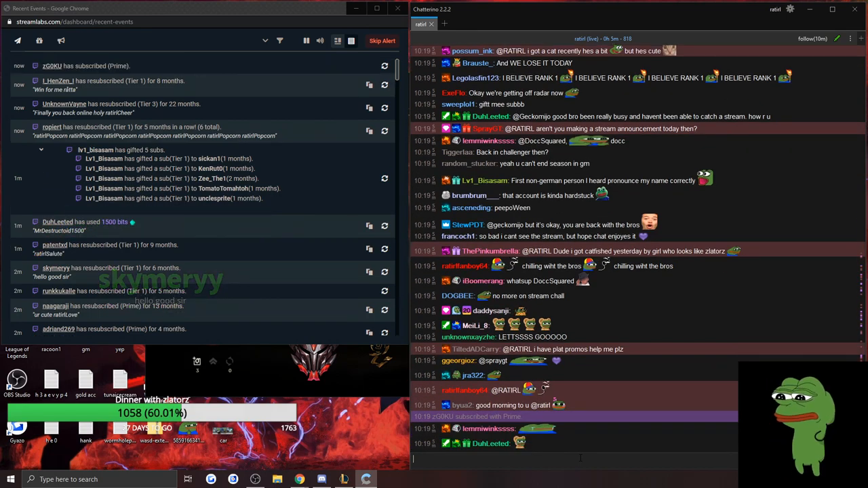
scroll(down, 3)
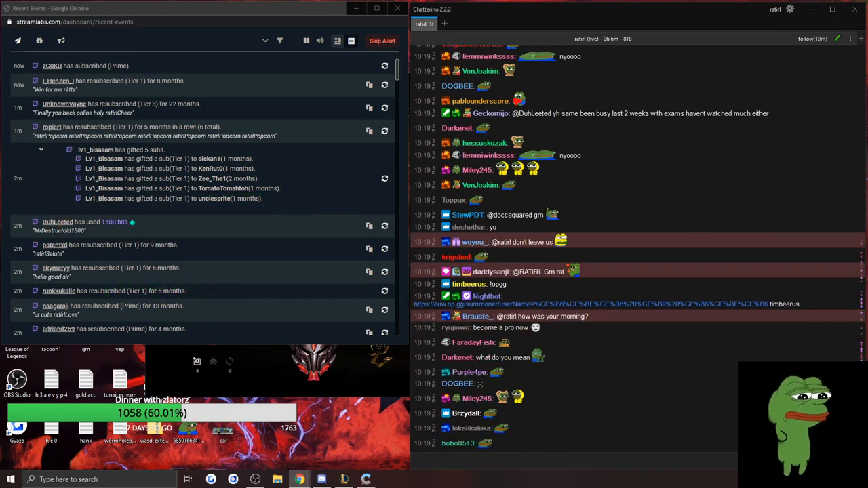
scroll(down, 3)
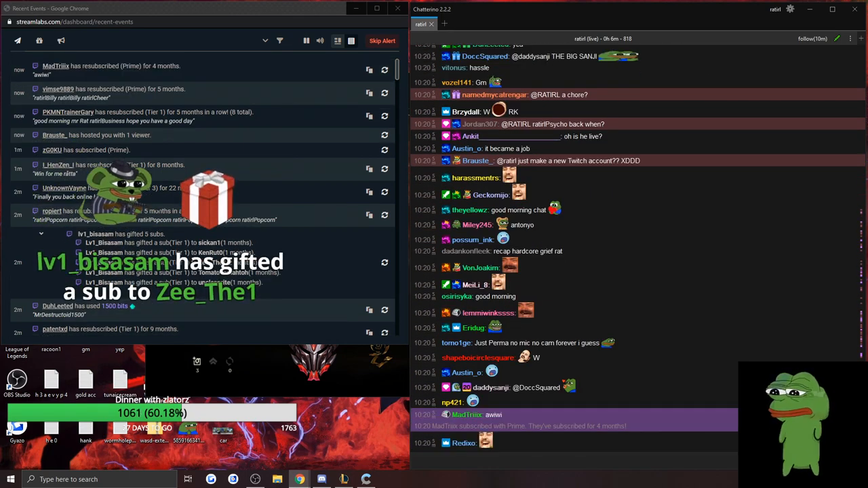
scroll(down, 3)
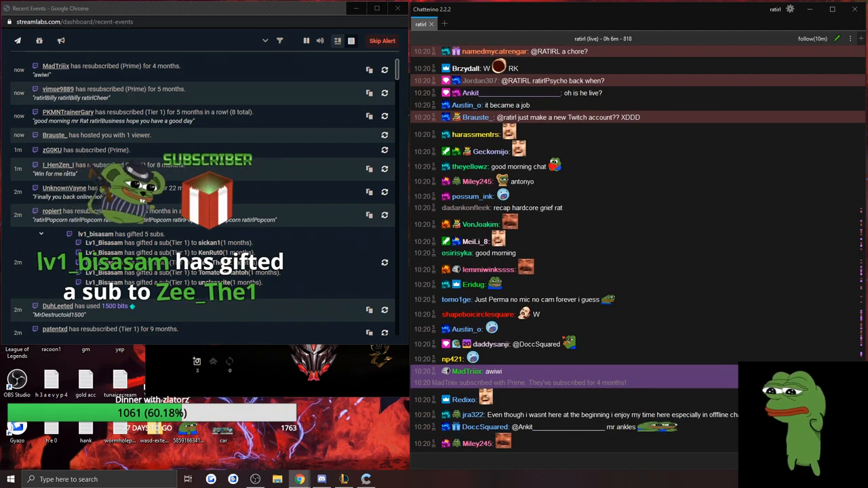
scroll(down, 3)
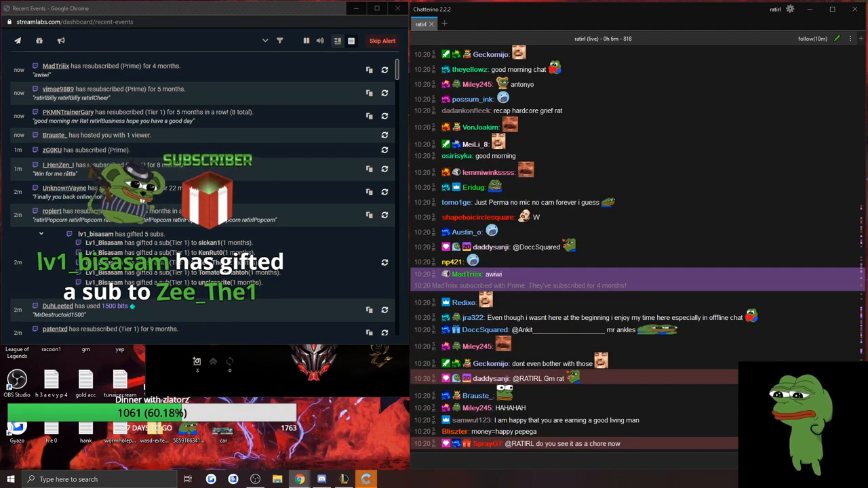
scroll(down, 3)
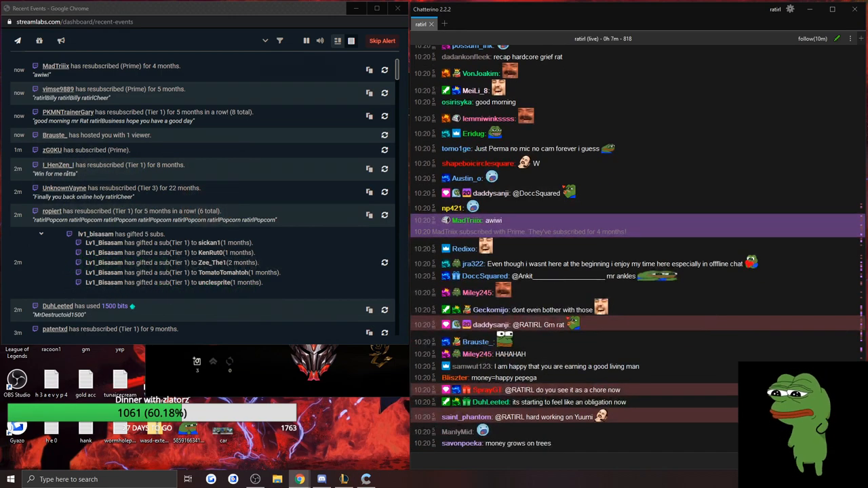
scroll(down, 3)
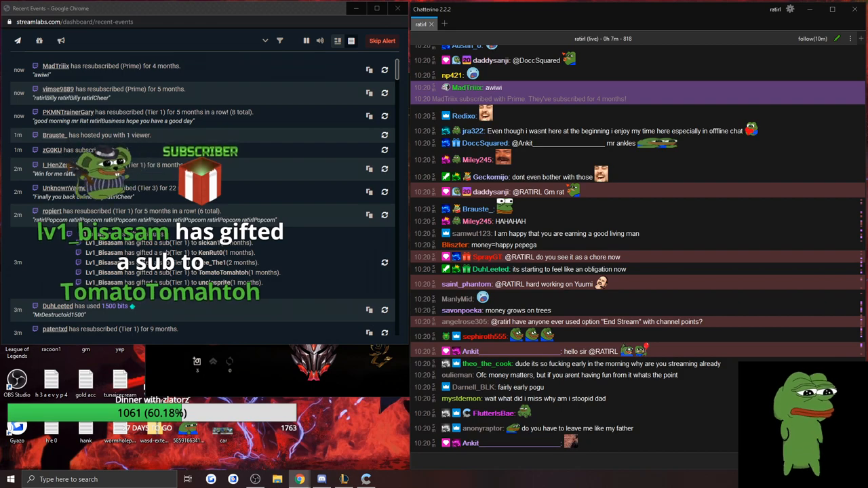
scroll(down, 3)
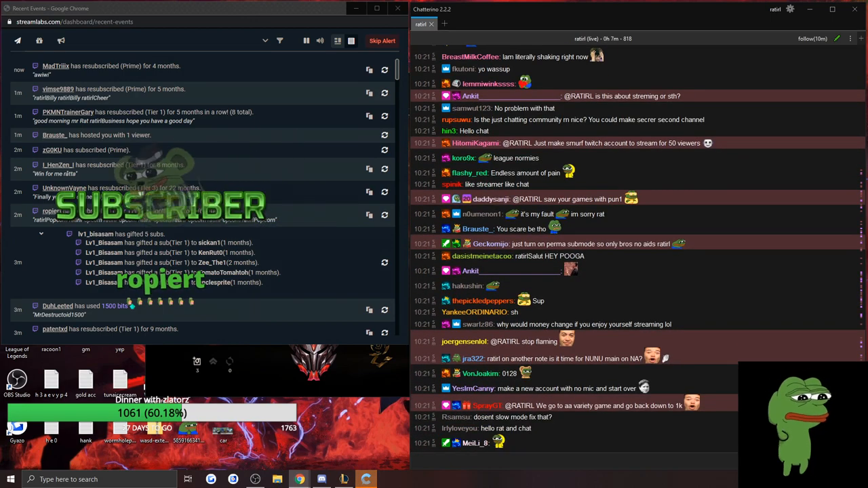
scroll(down, 3)
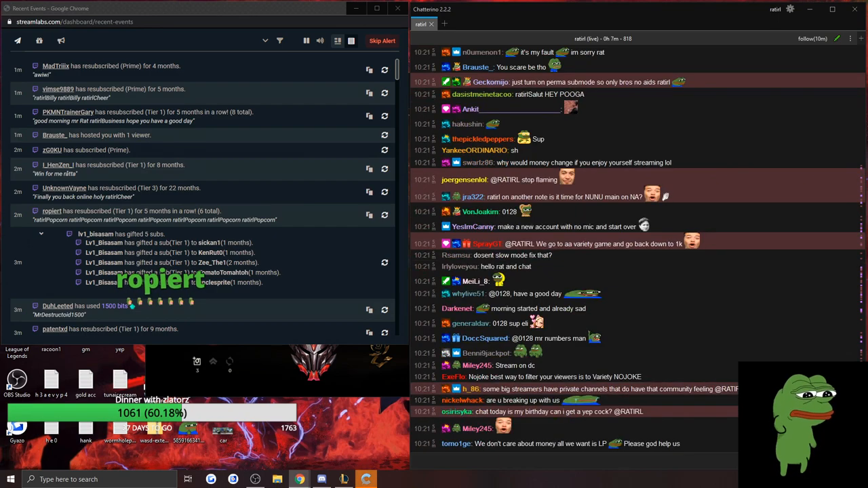
scroll(down, 3)
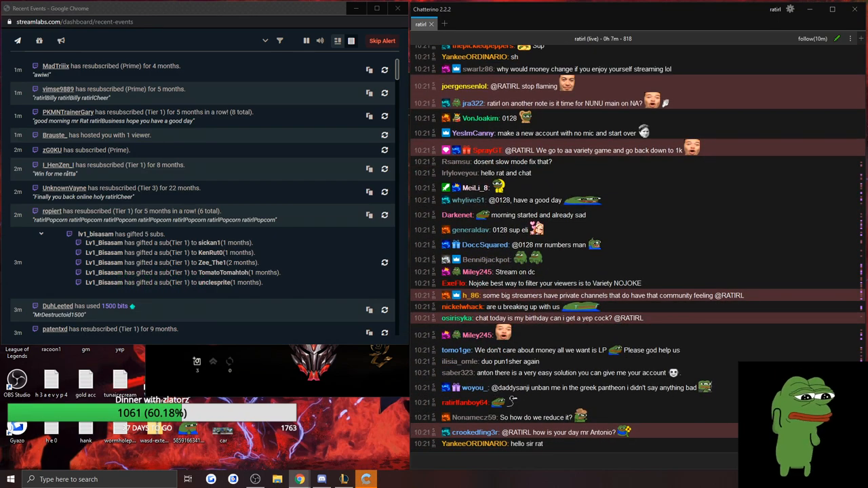
scroll(down, 3)
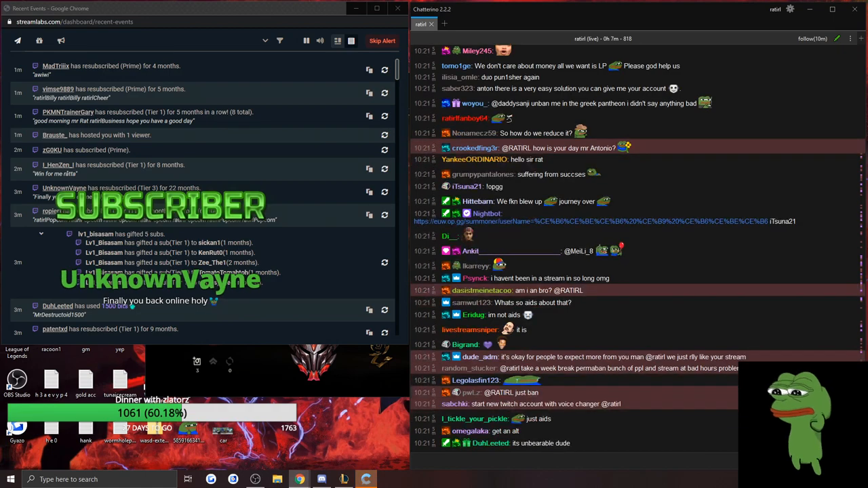
scroll(down, 3)
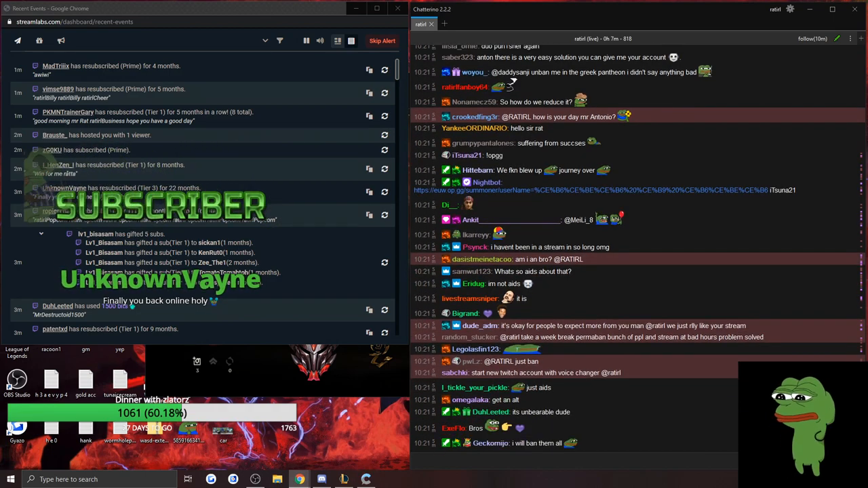
scroll(down, 3)
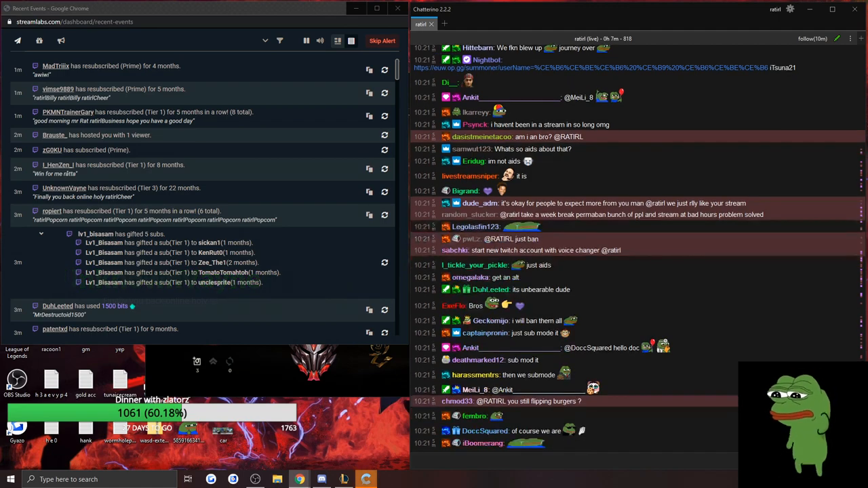
scroll(down, 3)
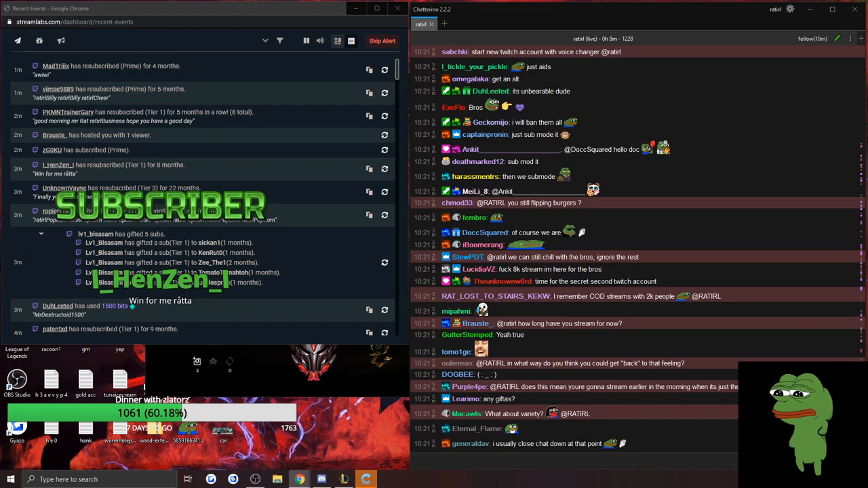
scroll(down, 3)
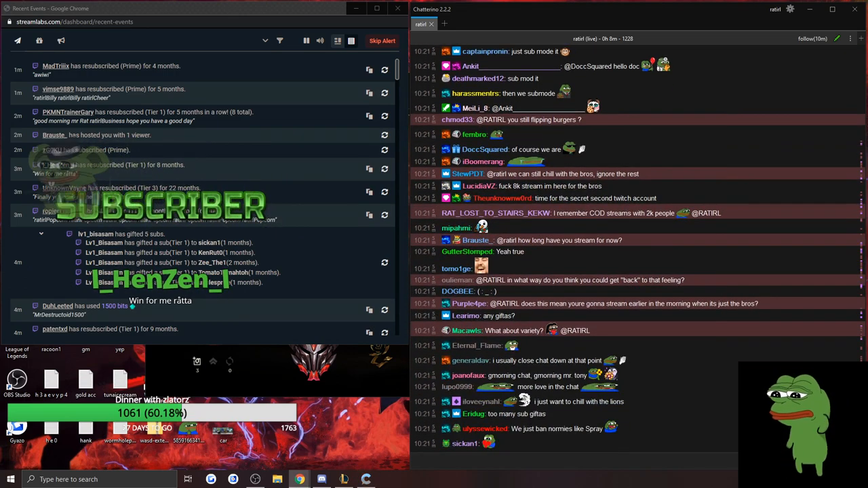
scroll(down, 3)
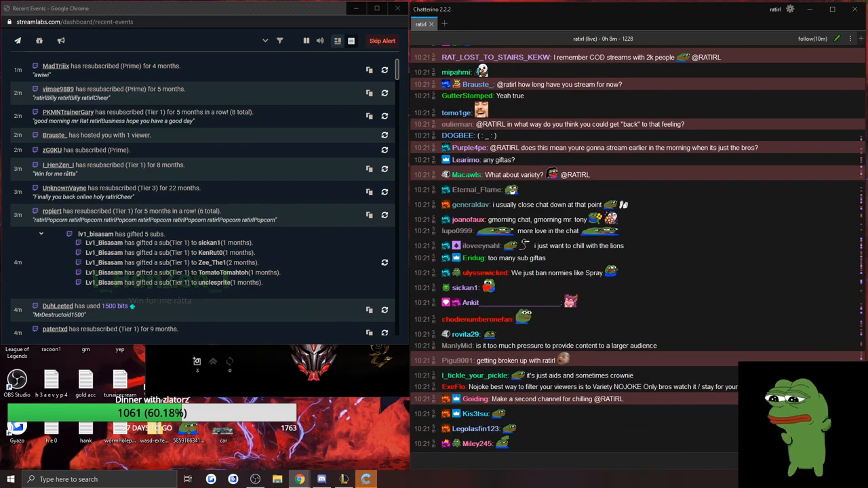
scroll(down, 3)
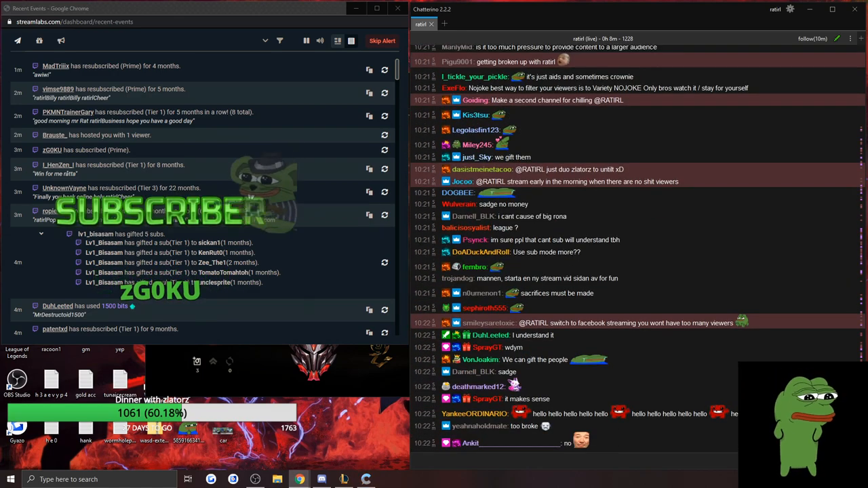
scroll(down, 3)
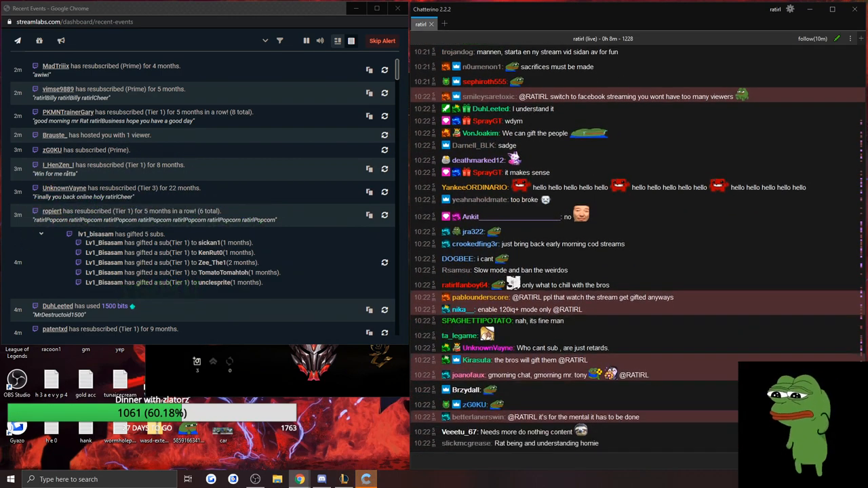
scroll(down, 3)
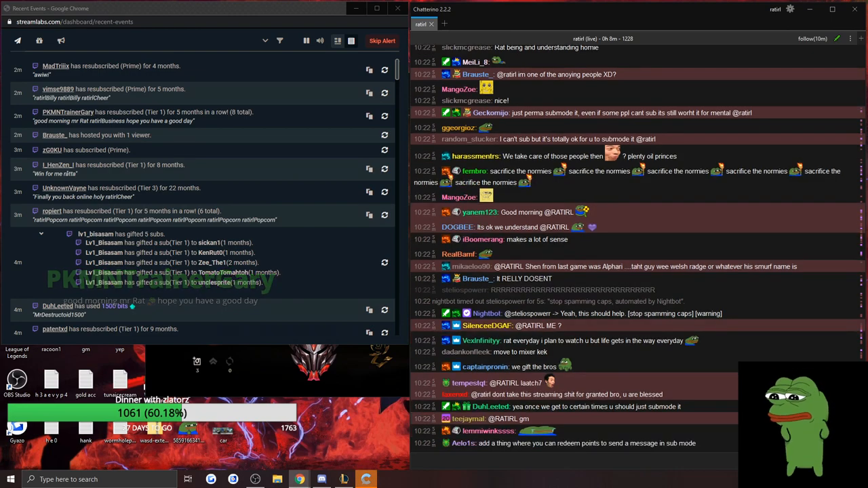
scroll(down, 3)
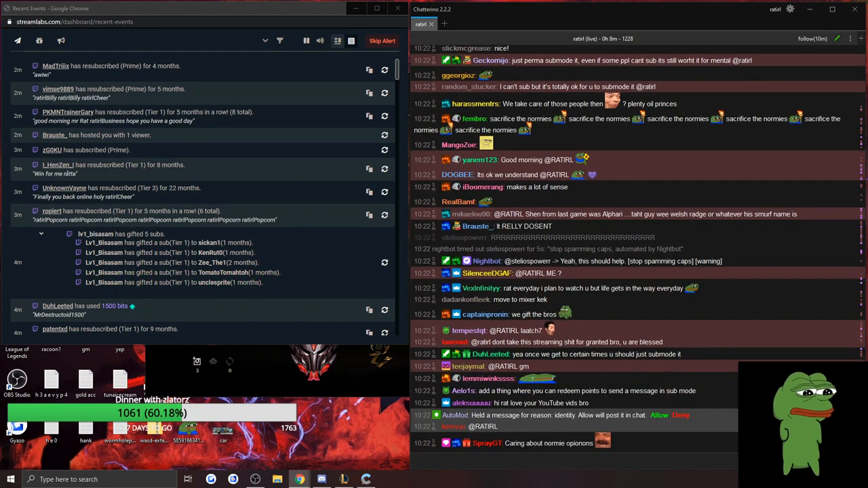
scroll(down, 3)
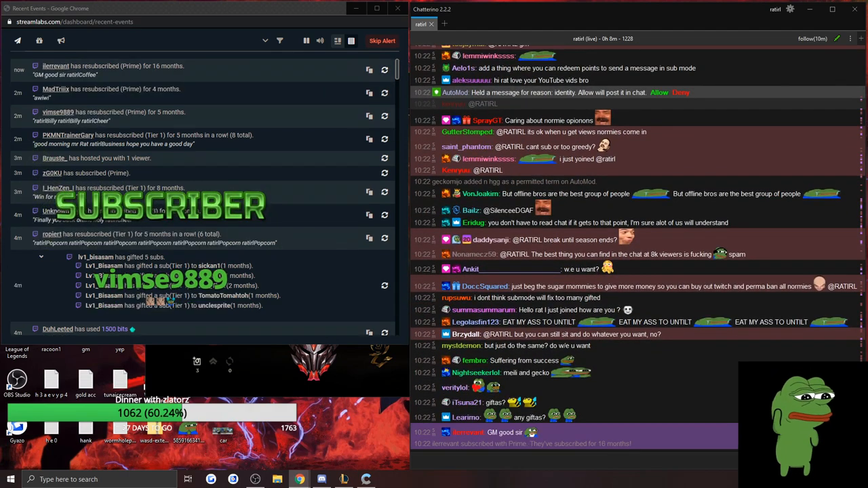
scroll(down, 3)
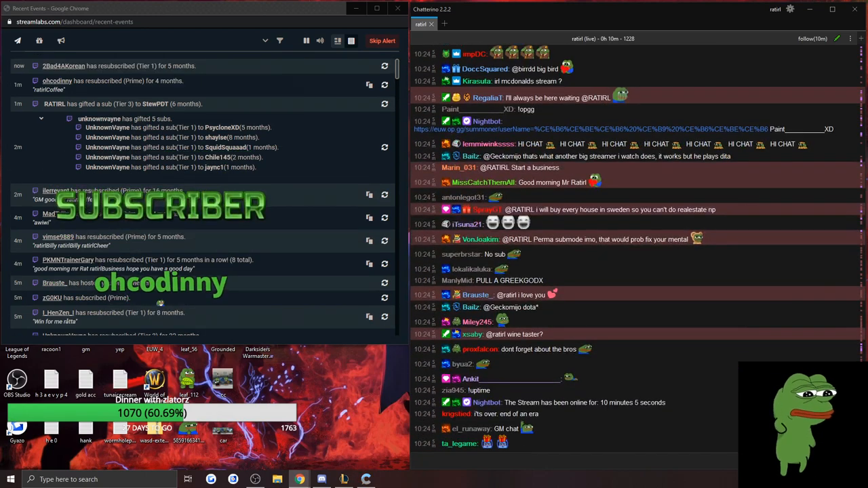
scroll(down, 3)
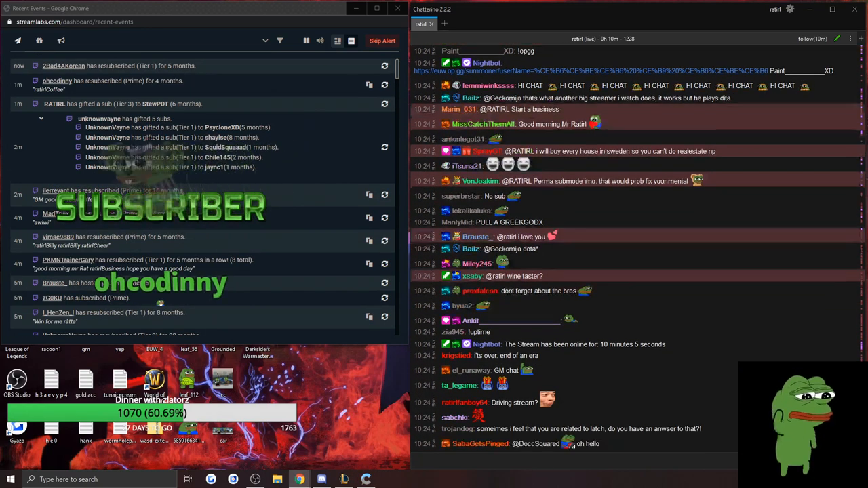
scroll(down, 3)
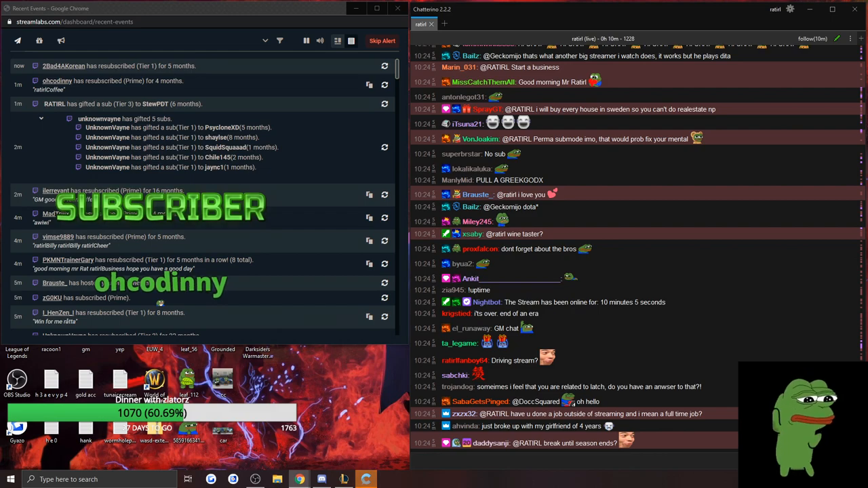
scroll(down, 3)
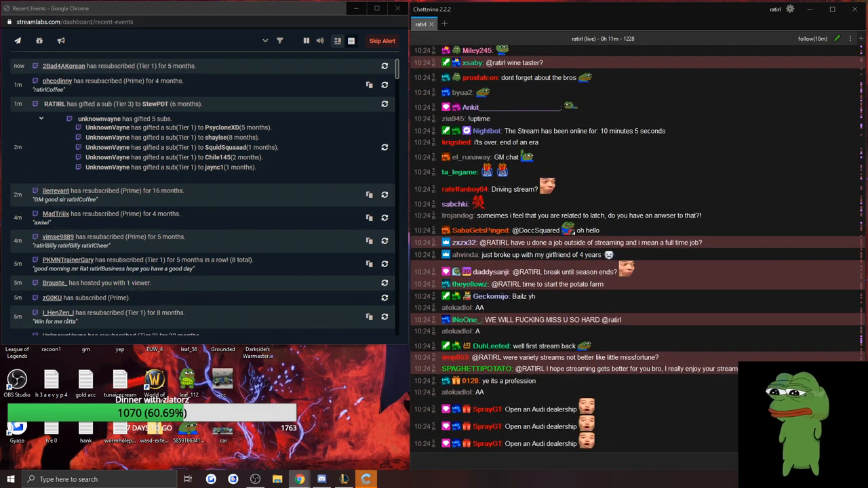
scroll(down, 3)
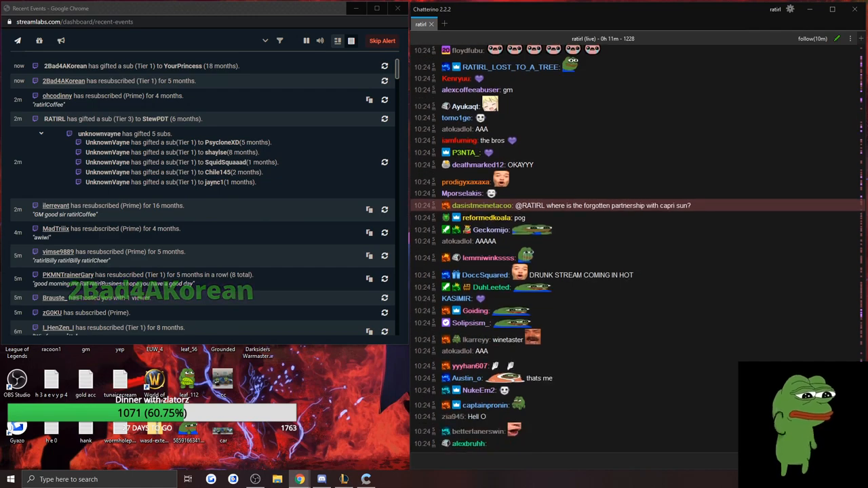
scroll(down, 3)
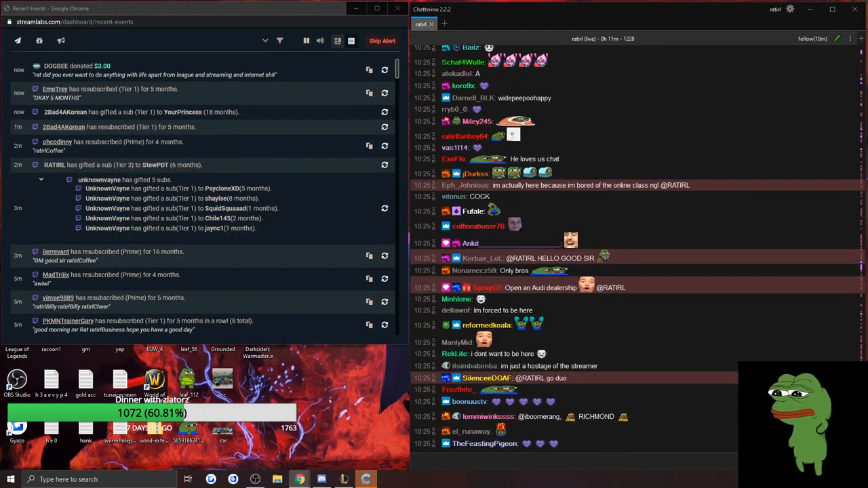
scroll(down, 3)
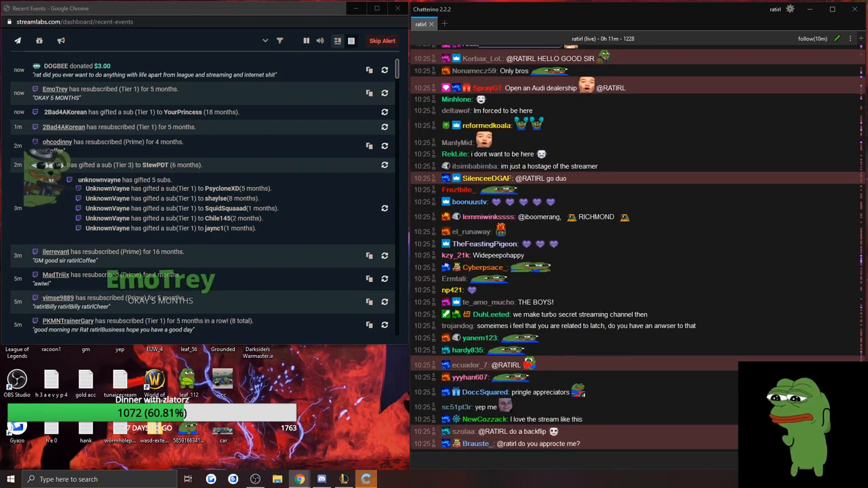
scroll(down, 3)
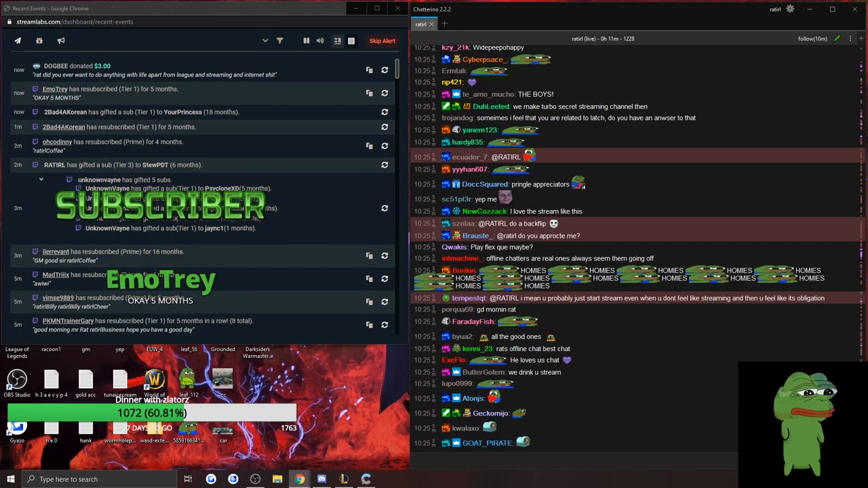
scroll(down, 3)
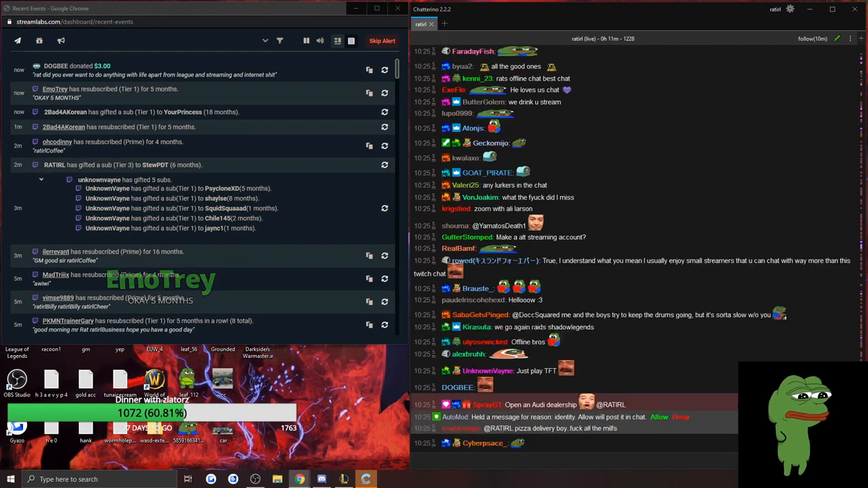
scroll(down, 3)
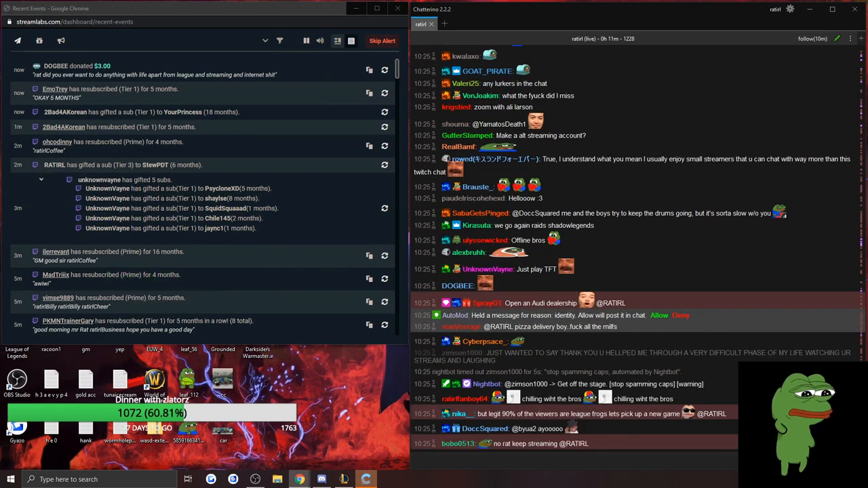
scroll(down, 3)
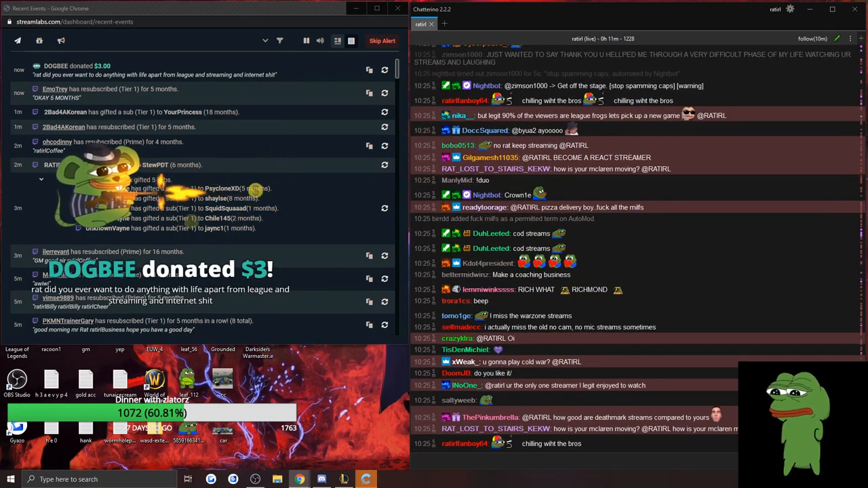
scroll(down, 3)
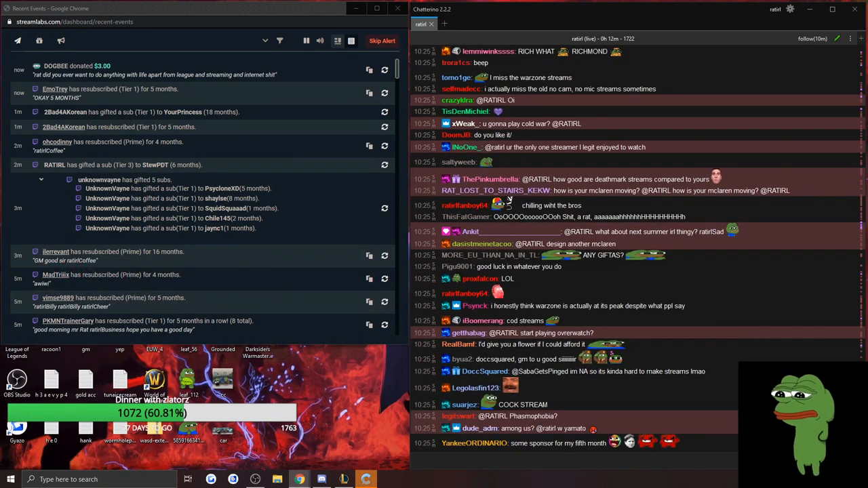
scroll(down, 3)
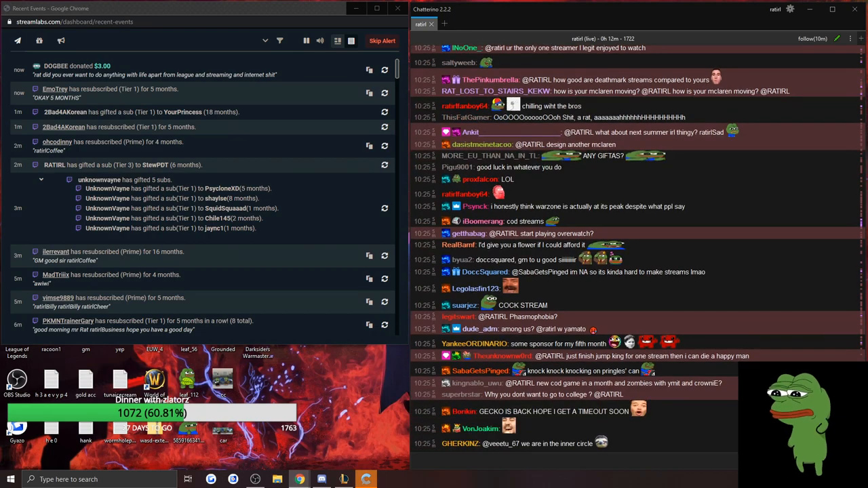
scroll(down, 3)
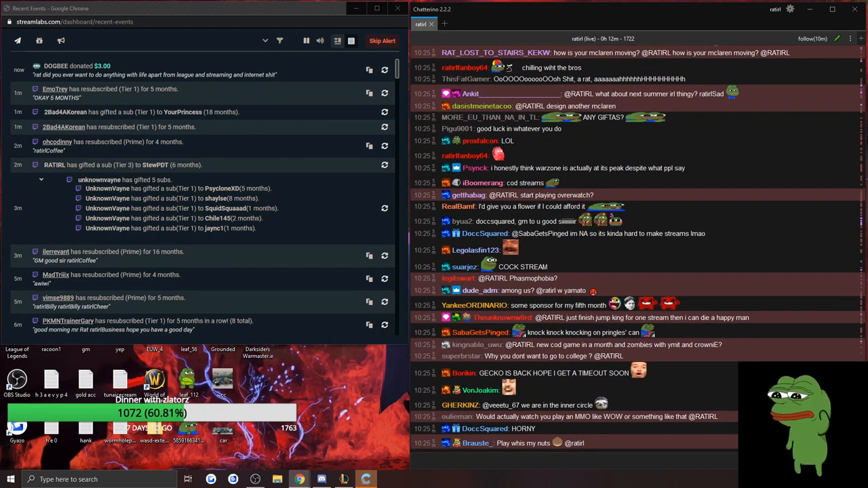
scroll(down, 3)
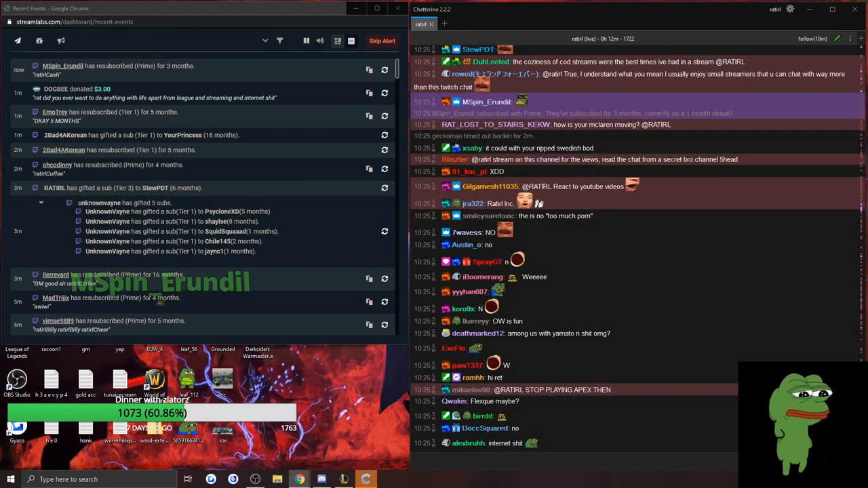
scroll(down, 3)
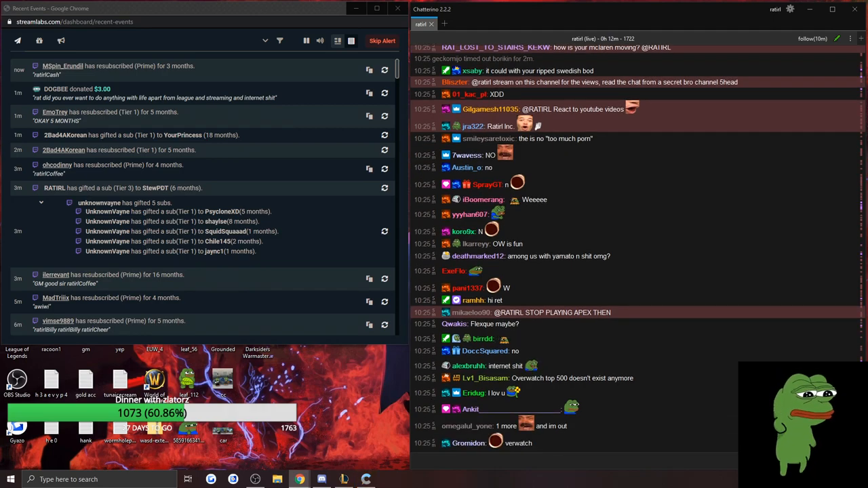
scroll(down, 3)
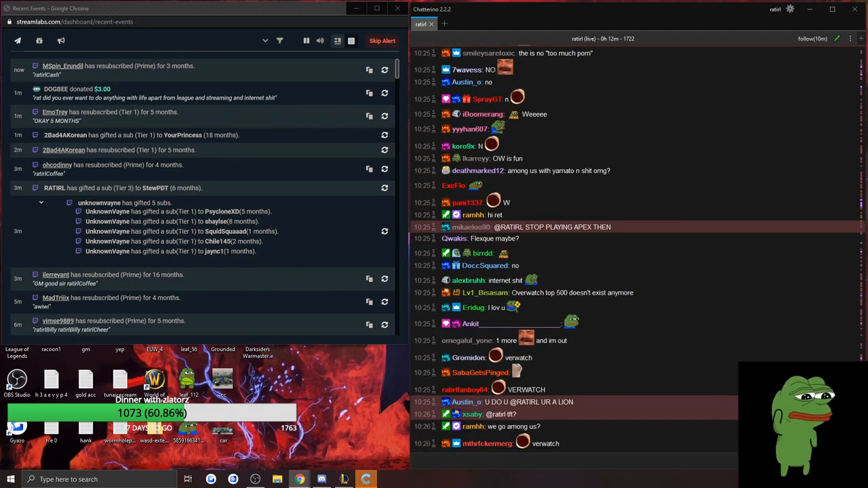
scroll(down, 3)
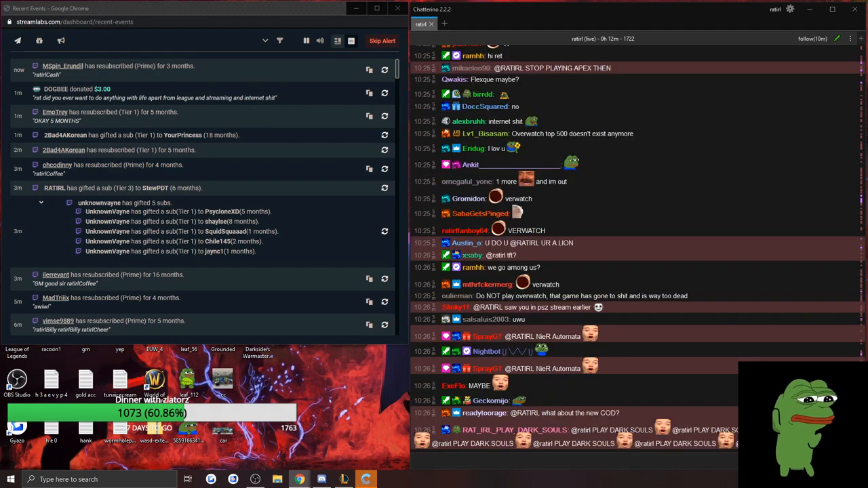
scroll(down, 3)
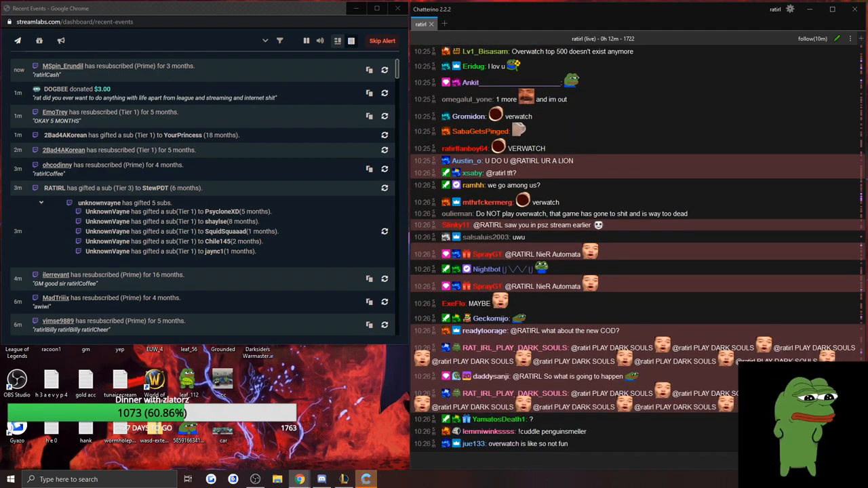
scroll(down, 3)
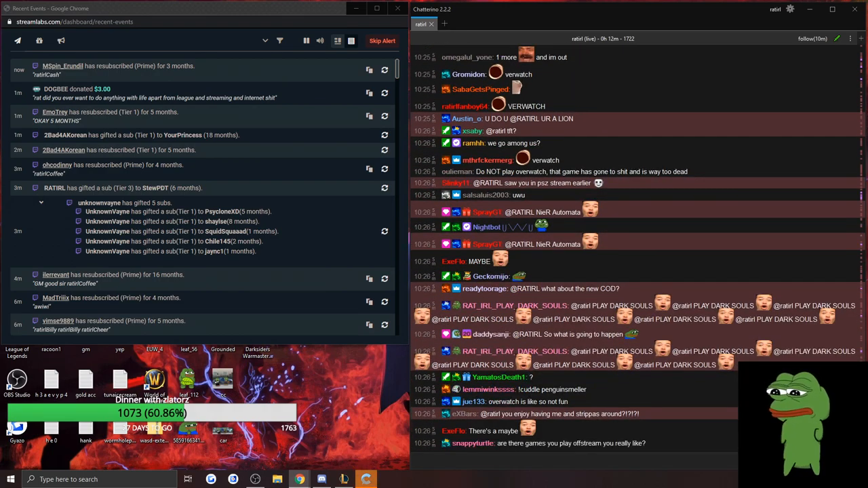
scroll(down, 3)
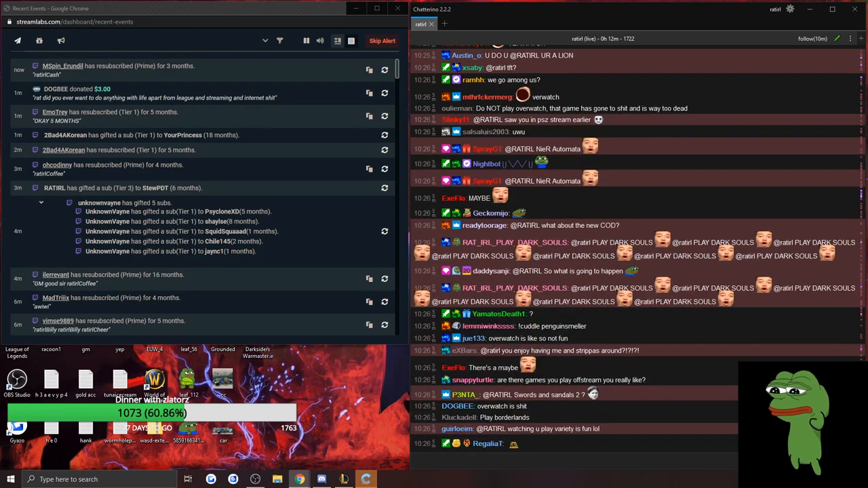
scroll(down, 3)
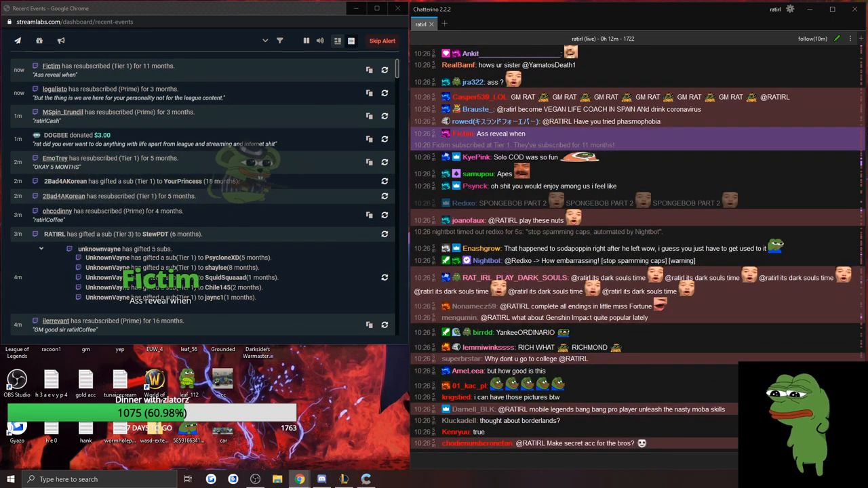
scroll(down, 3)
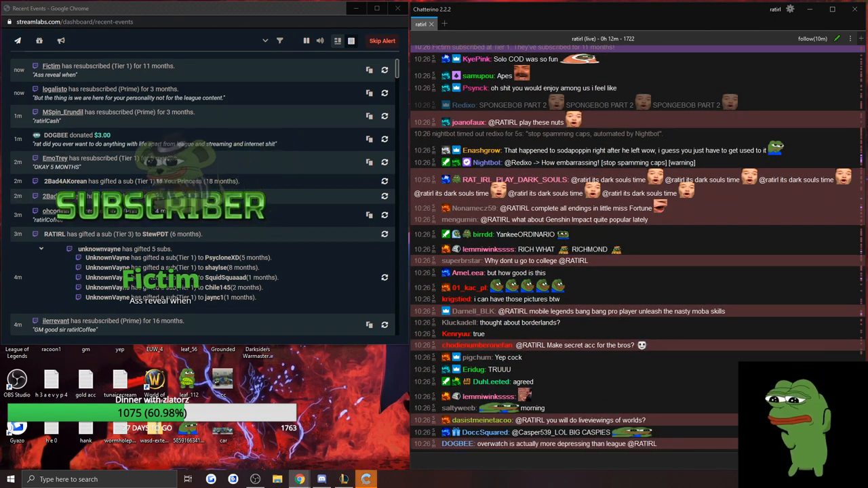
scroll(down, 3)
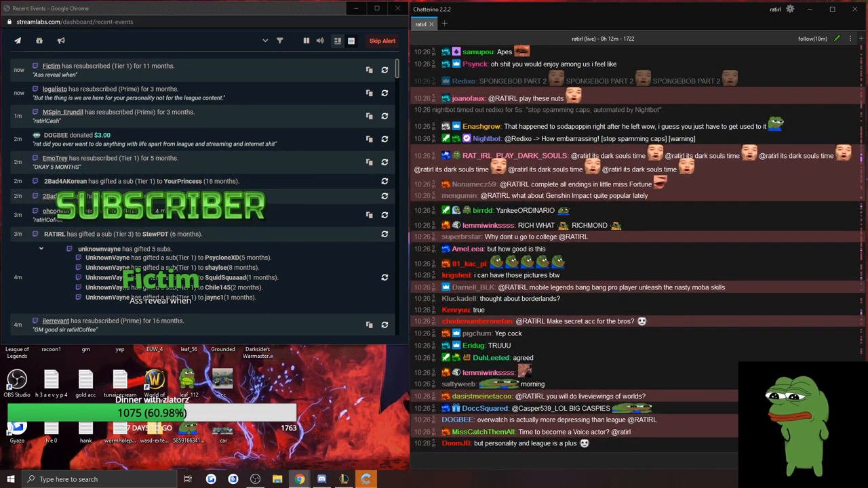
scroll(down, 3)
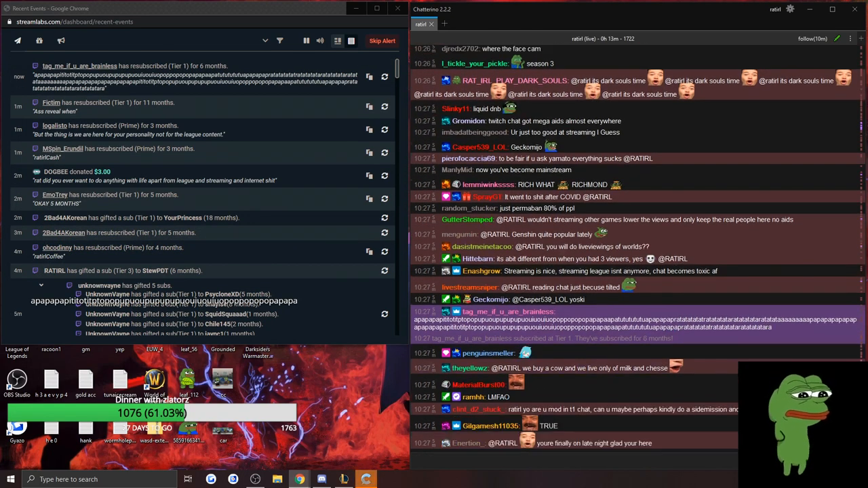
scroll(down, 3)
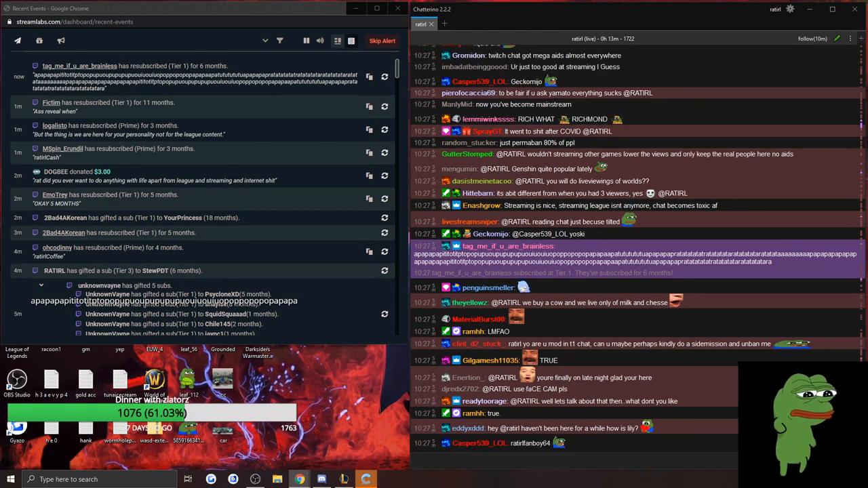
scroll(down, 3)
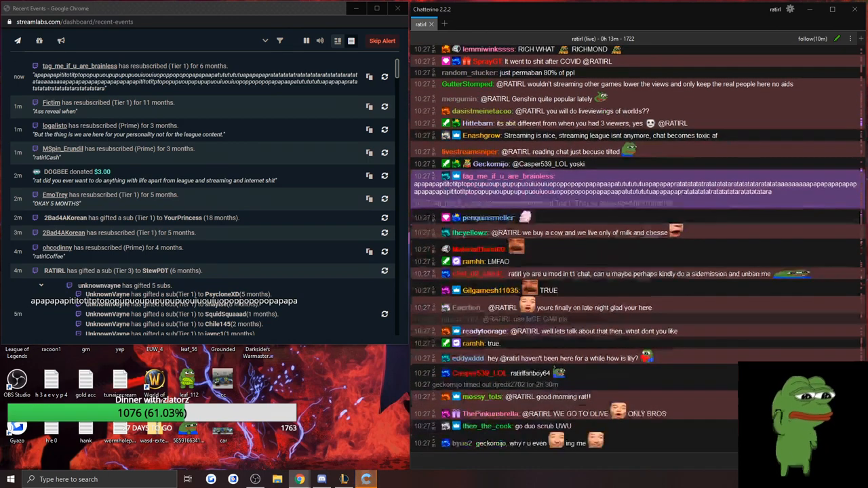
scroll(down, 3)
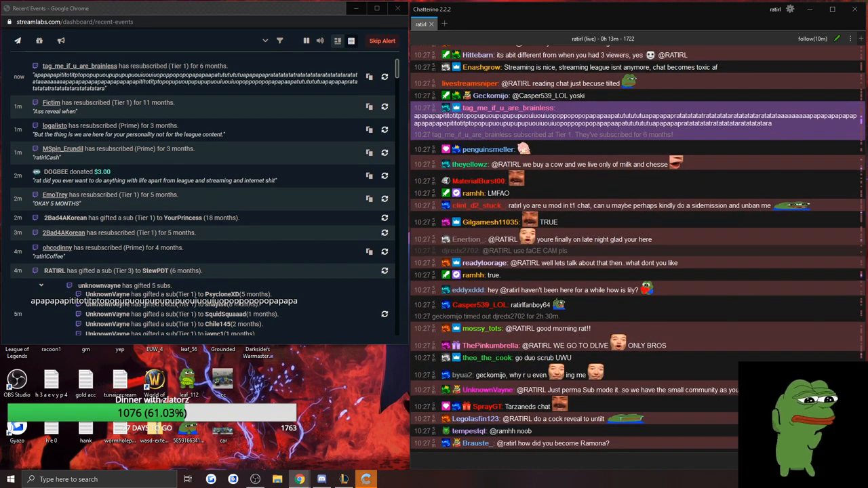
scroll(down, 3)
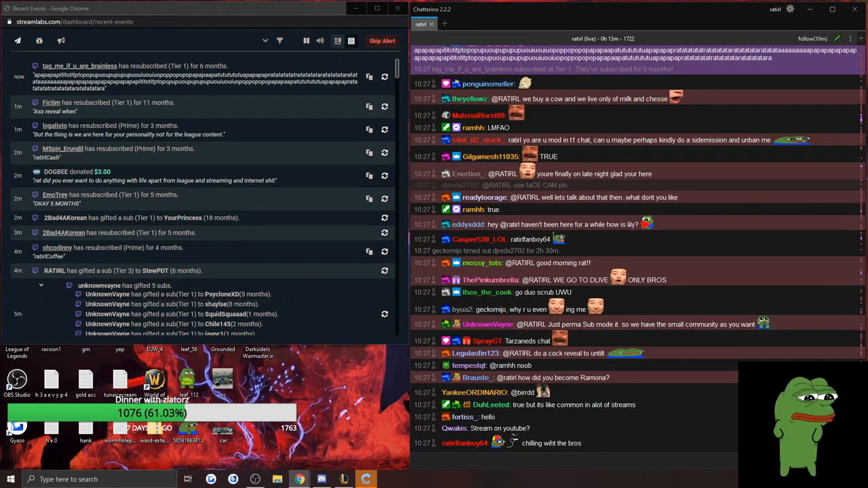
scroll(down, 3)
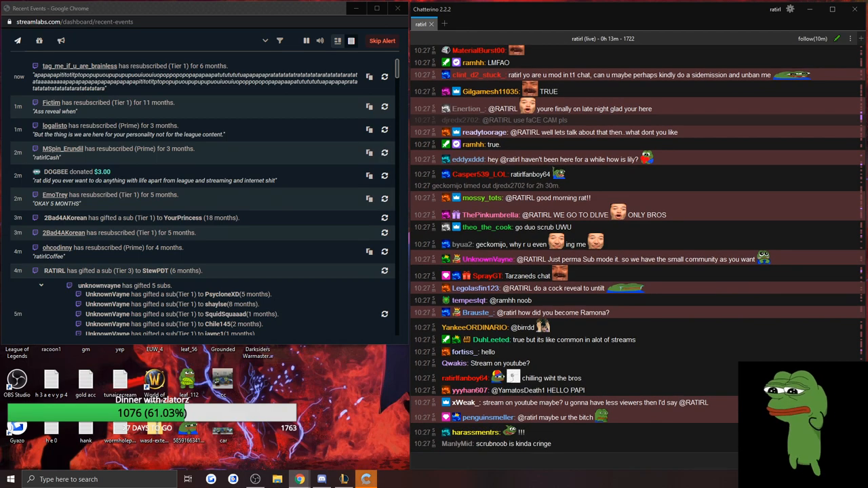
scroll(down, 3)
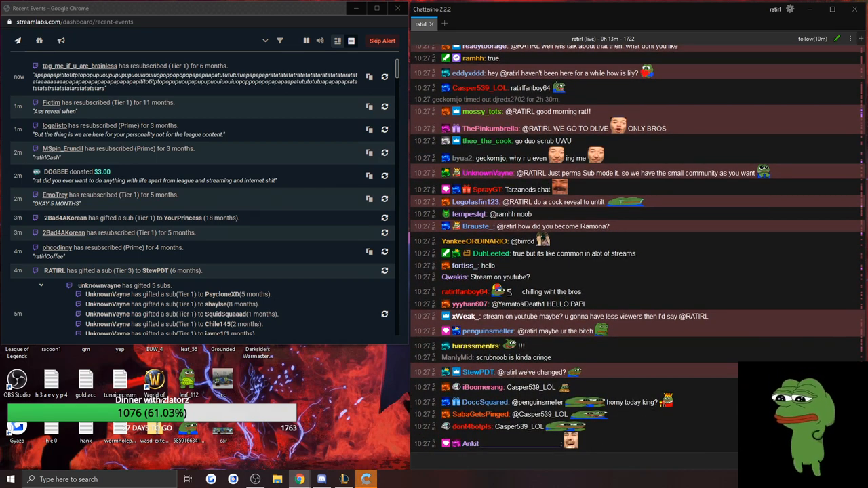
scroll(down, 3)
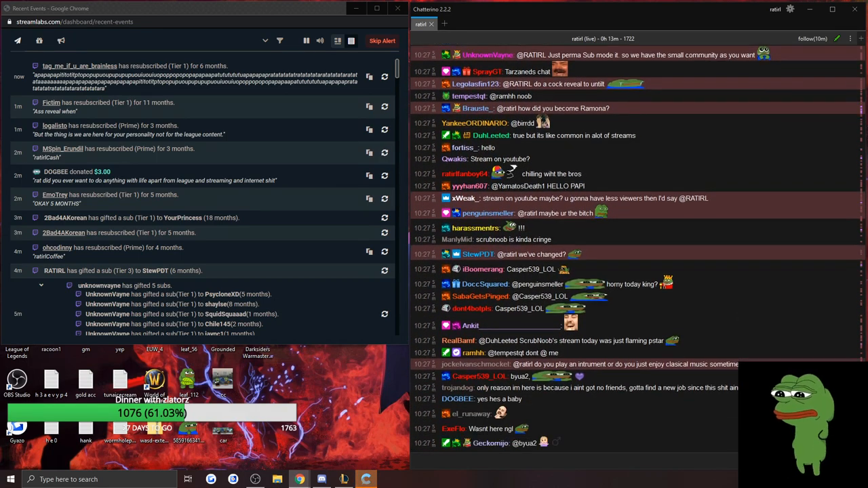
scroll(down, 3)
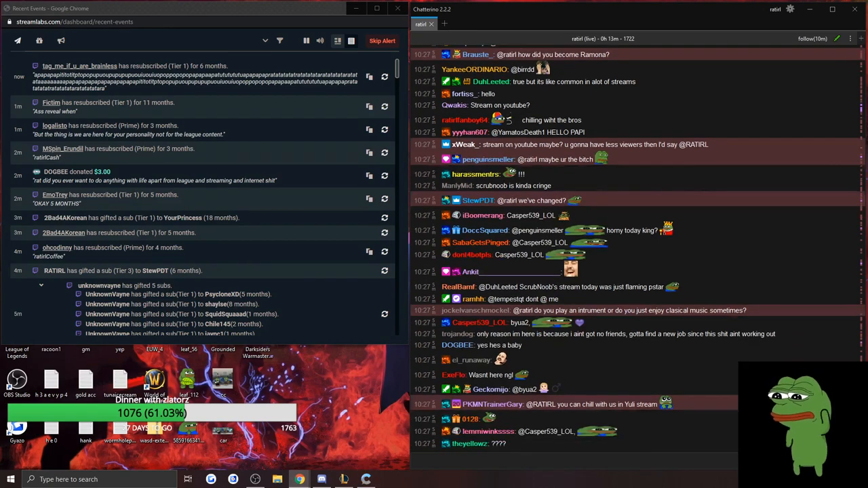
scroll(down, 3)
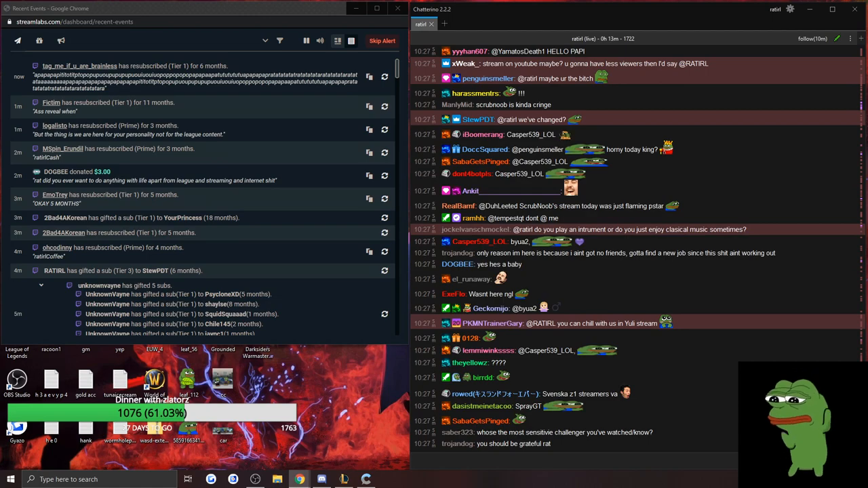
scroll(down, 3)
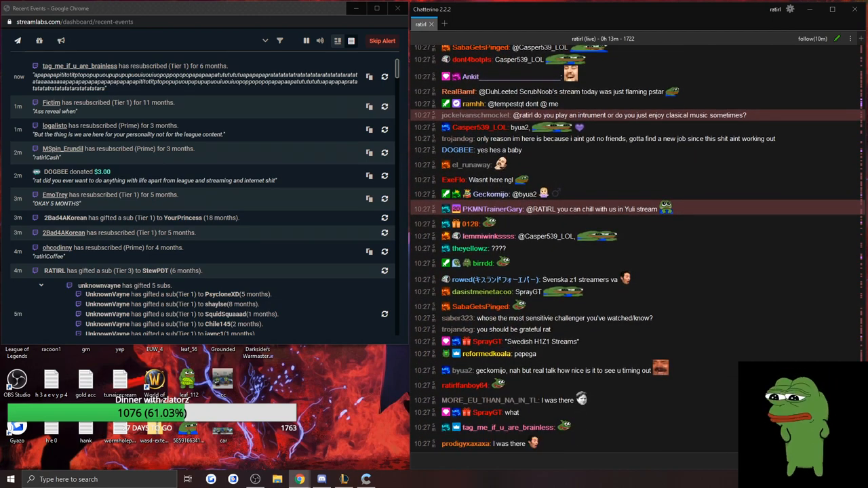
scroll(down, 3)
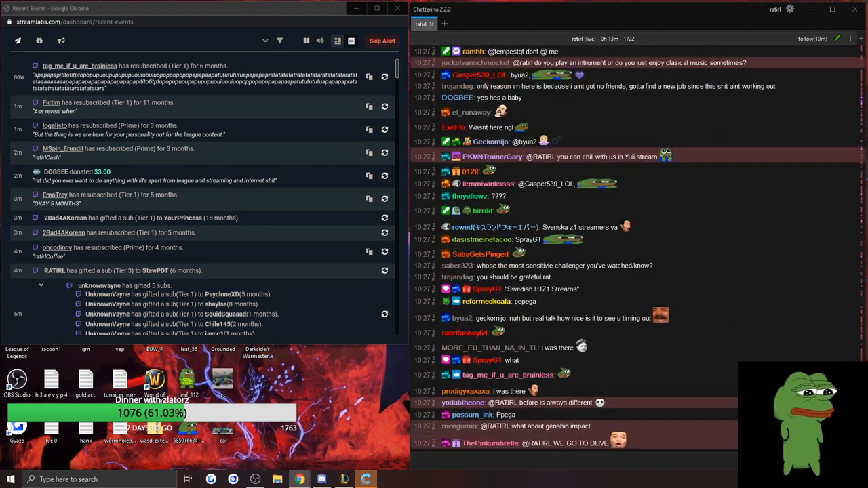
scroll(down, 3)
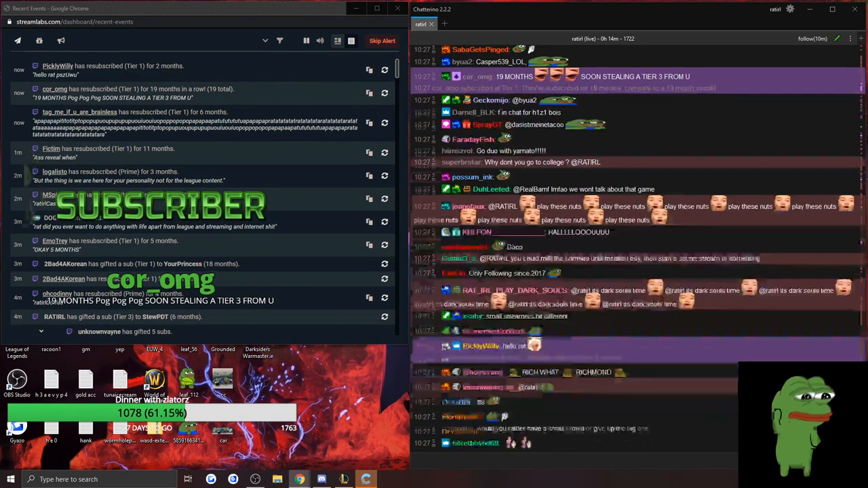
scroll(down, 3)
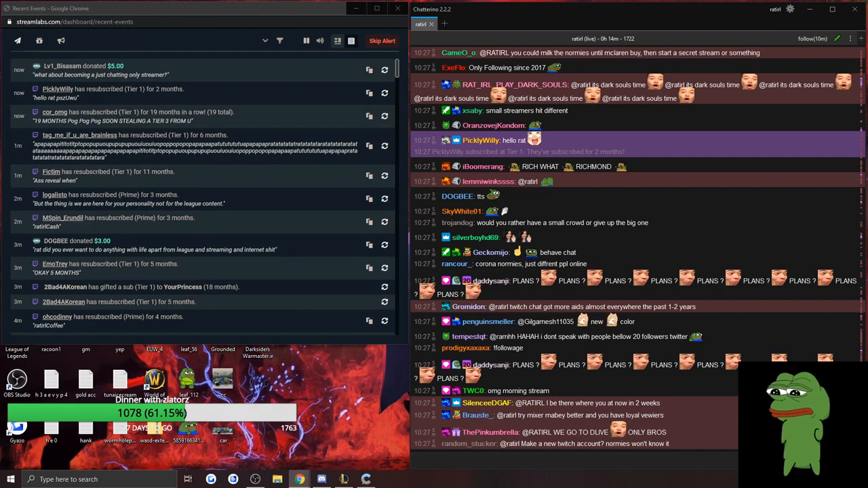
scroll(down, 3)
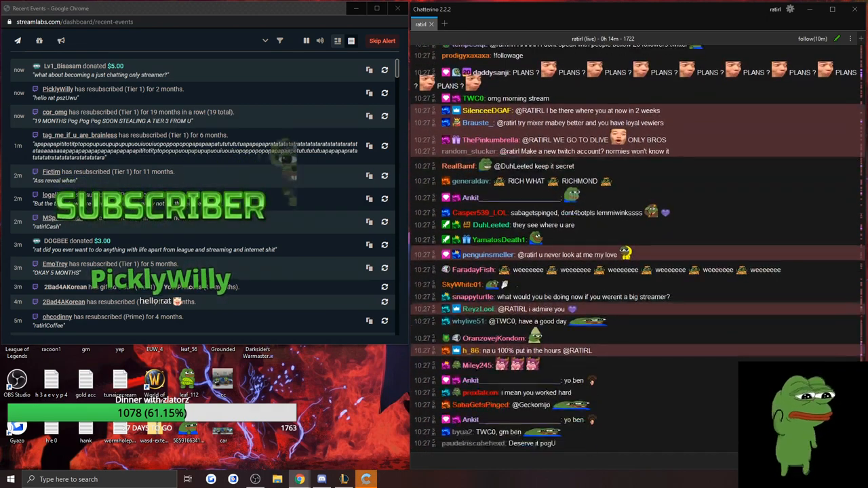
scroll(down, 3)
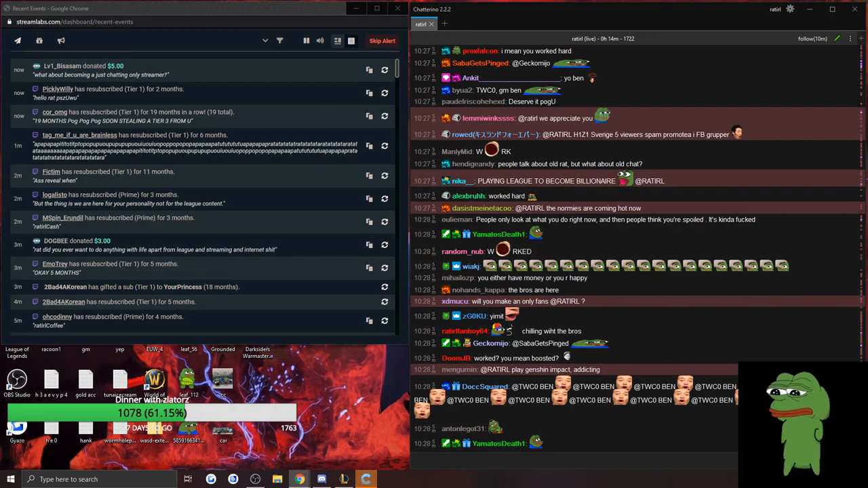
scroll(down, 3)
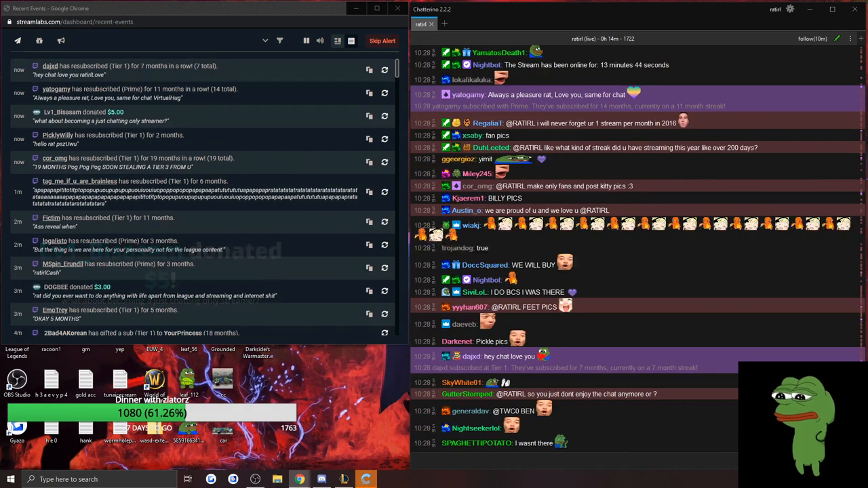
scroll(down, 3)
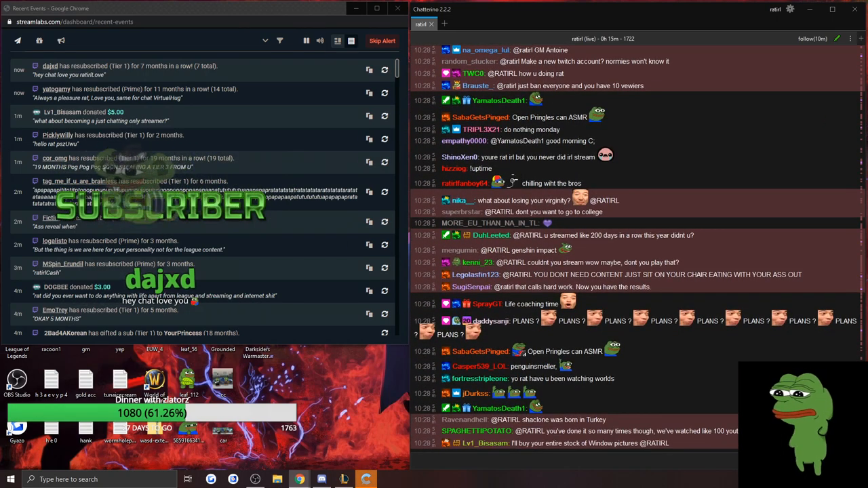
scroll(down, 3)
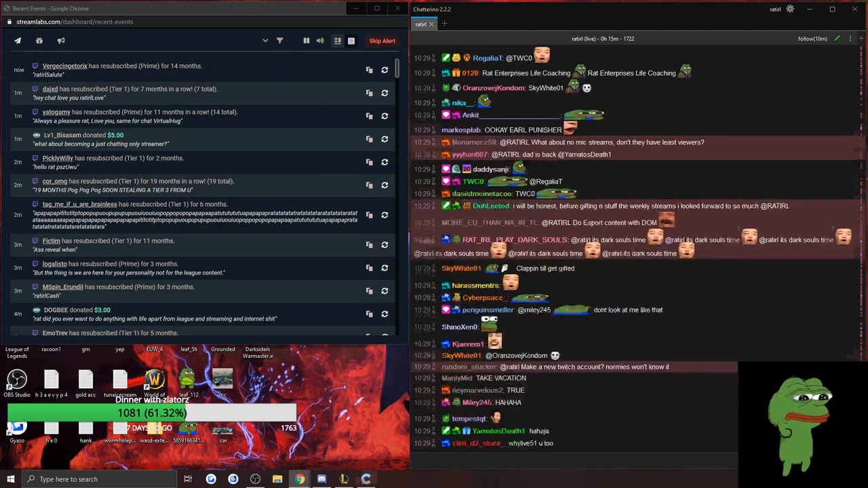
scroll(down, 3)
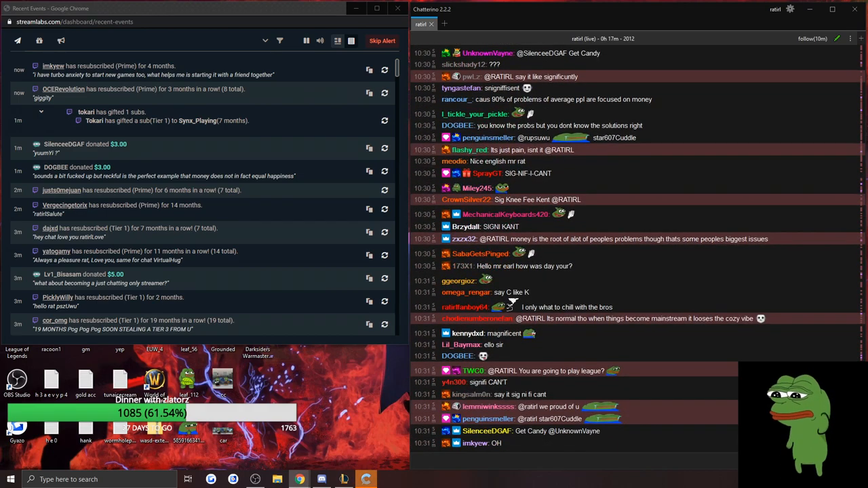
scroll(down, 3)
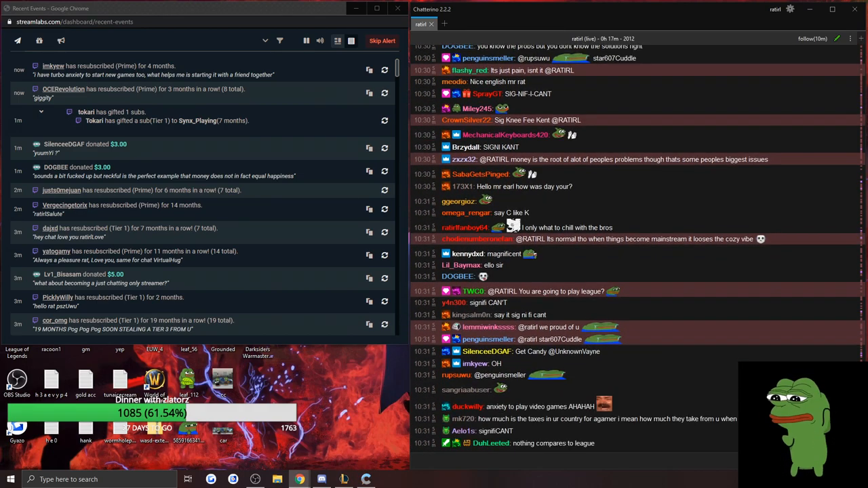
scroll(down, 3)
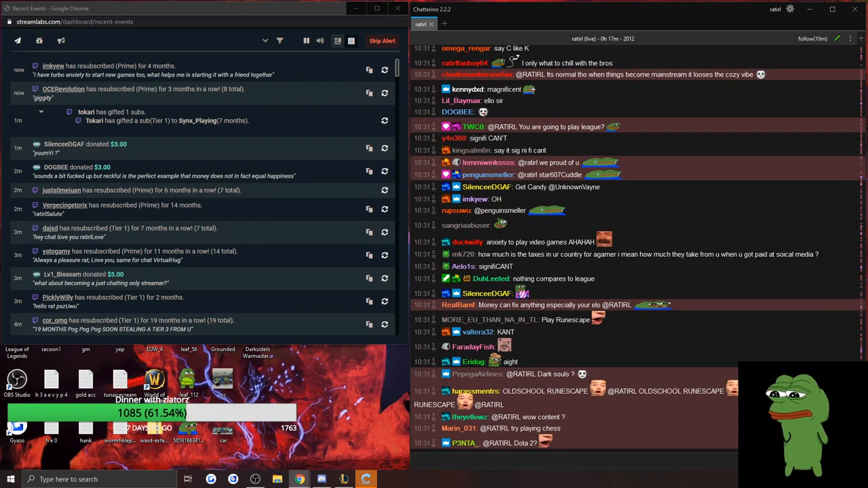
scroll(down, 3)
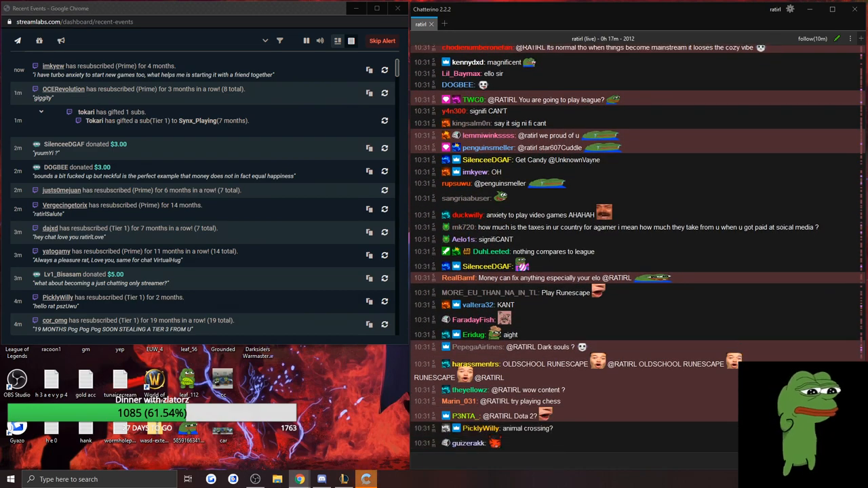
scroll(down, 3)
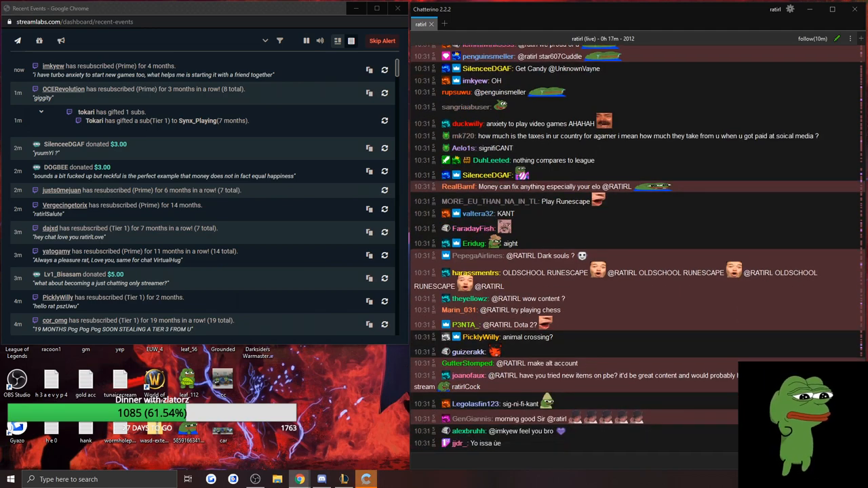
scroll(down, 3)
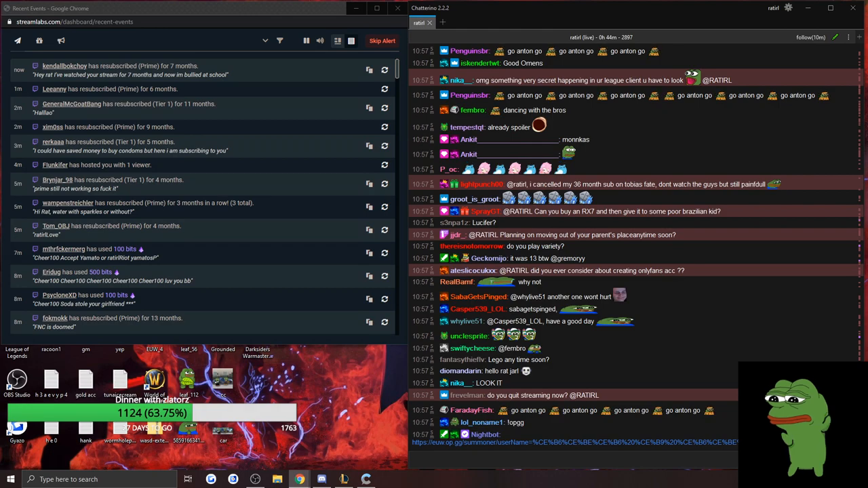
scroll(down, 3)
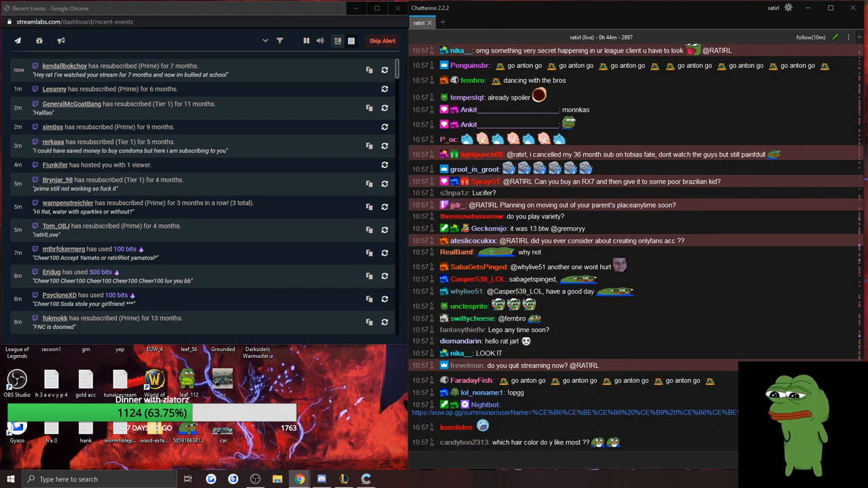
scroll(down, 3)
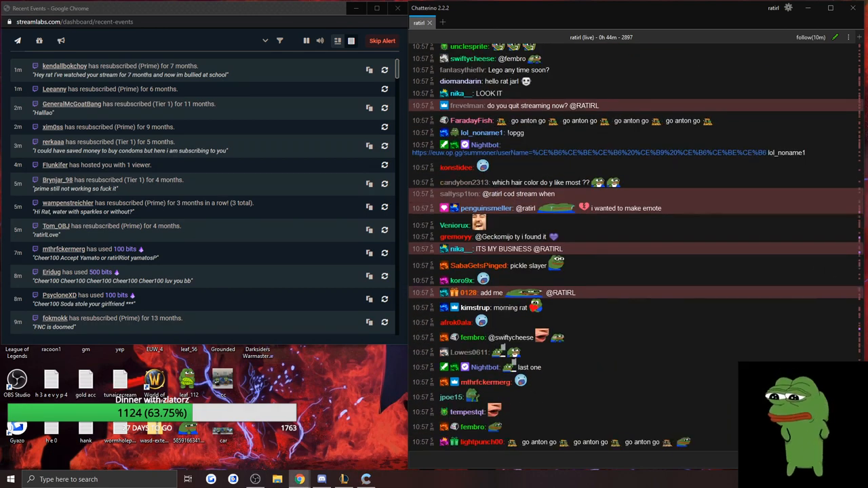
scroll(down, 3)
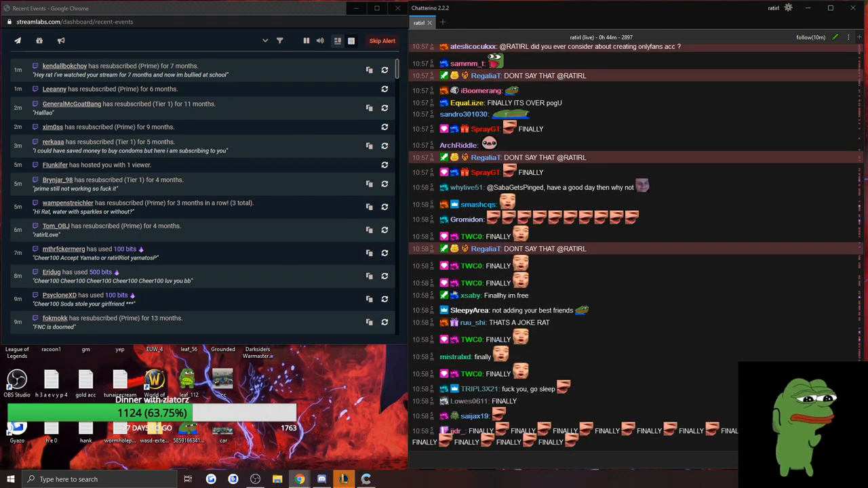
scroll(down, 3)
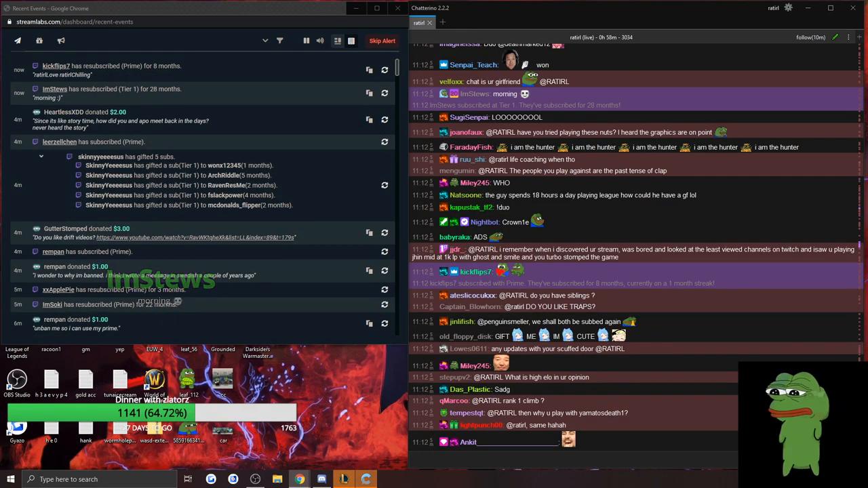
scroll(down, 3)
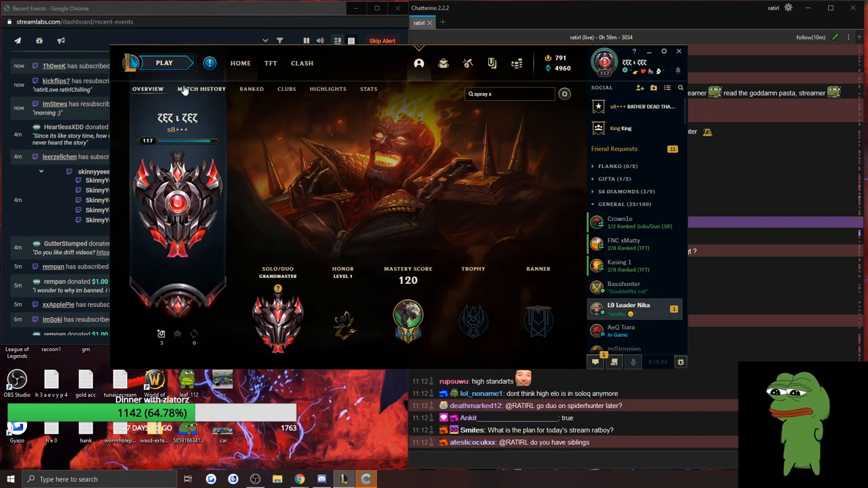
Open the Match History tab and scroll through the recent ranked games.
click(202, 89)
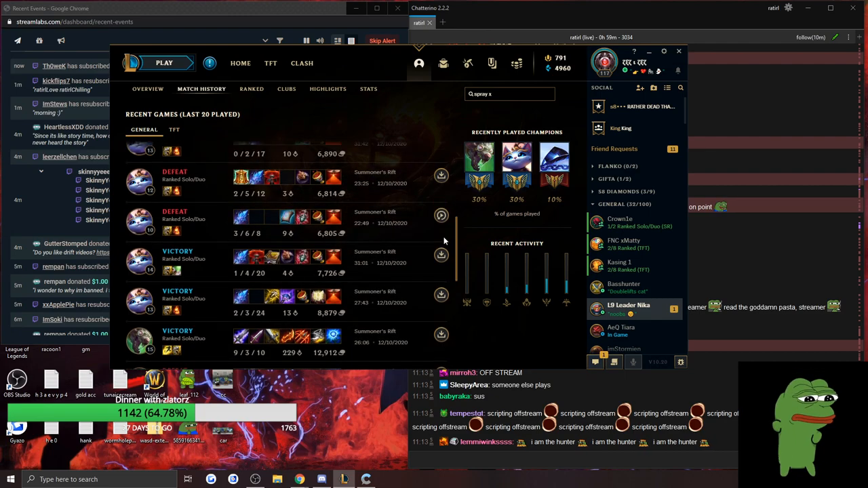
scroll(down, 3)
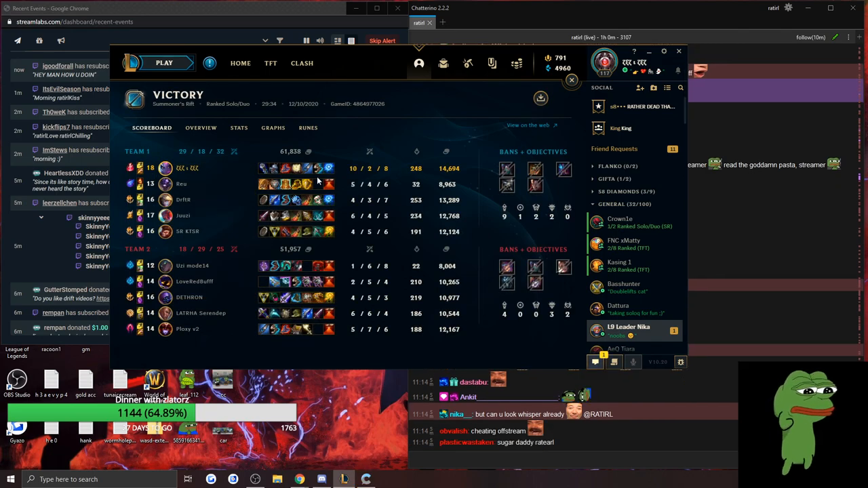
Open a ranked Solo/Duo victory from match history to view its scoreboard.
click(202, 89)
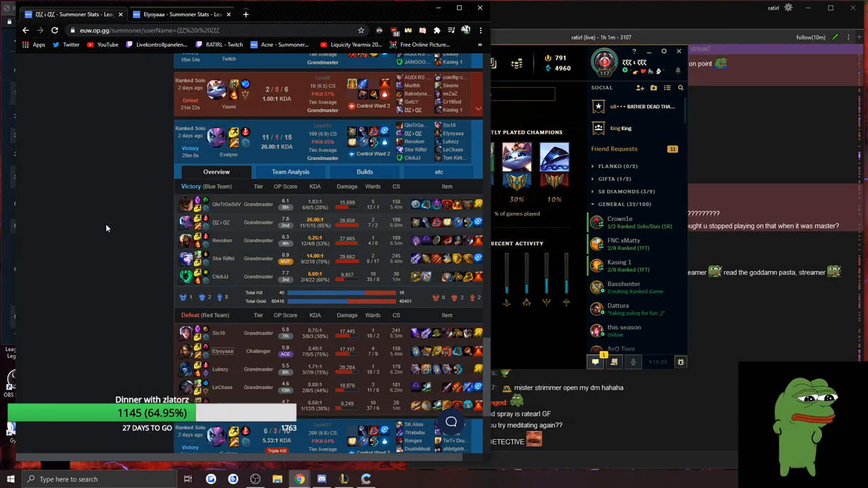
Scroll the op.gg page to view the ranked solo match's Overview table.
scroll(down, 3)
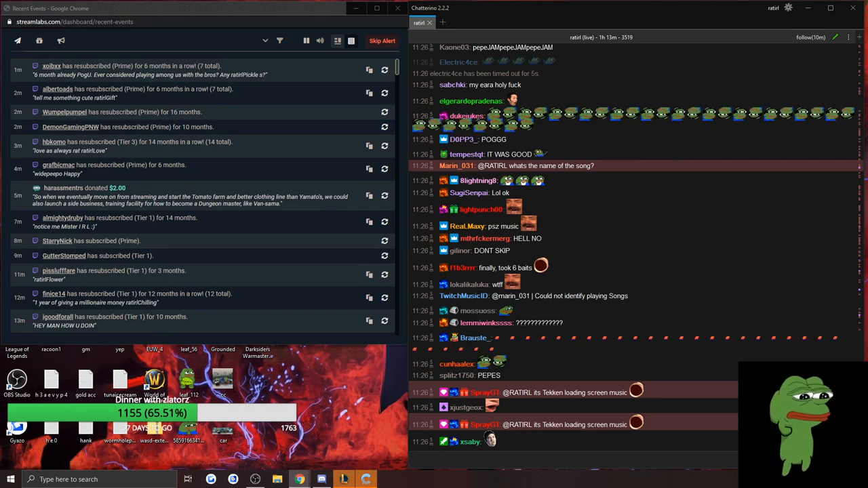
scroll(down, 3)
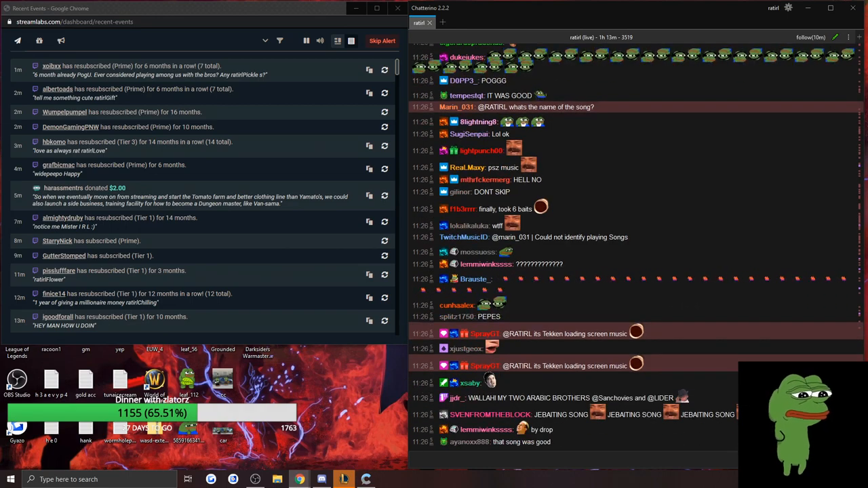
scroll(down, 3)
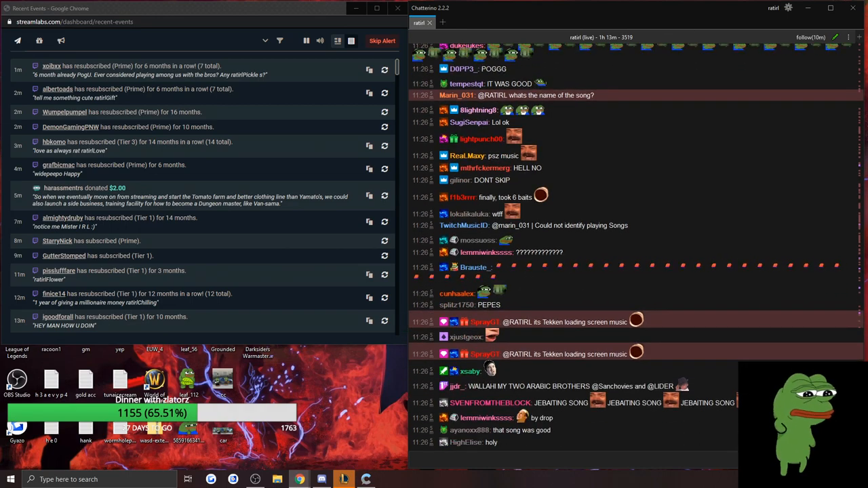
scroll(down, 3)
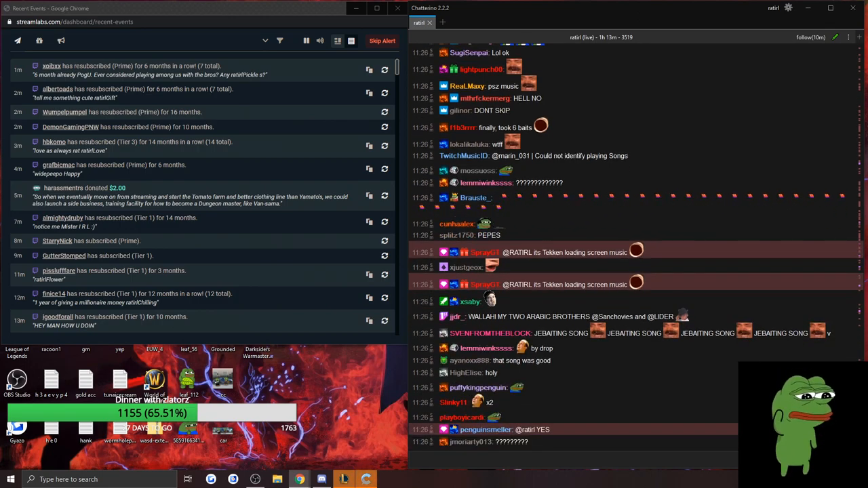
scroll(down, 3)
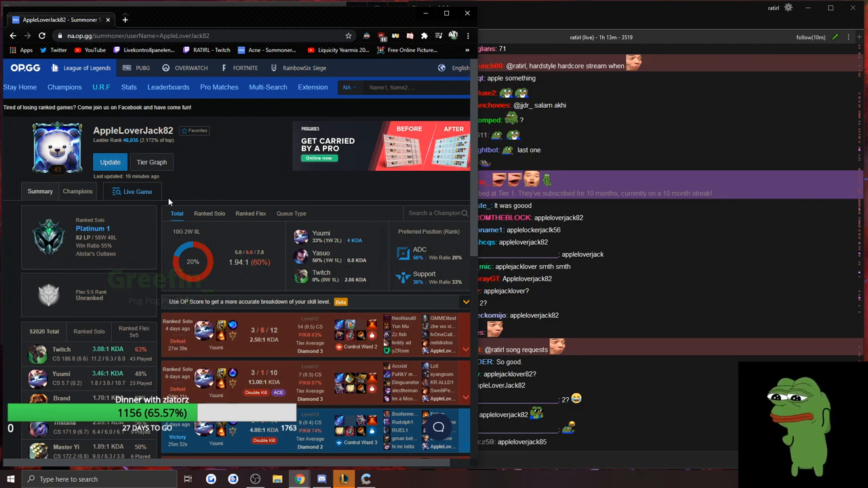
scroll(down, 3)
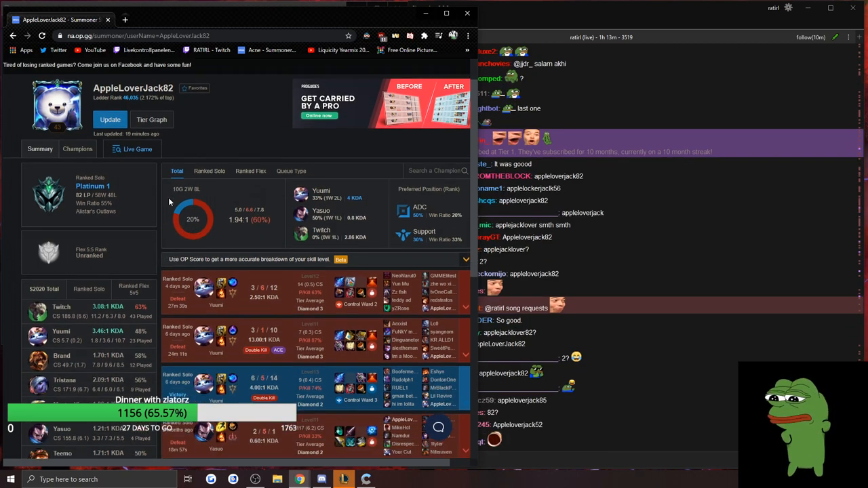
scroll(down, 3)
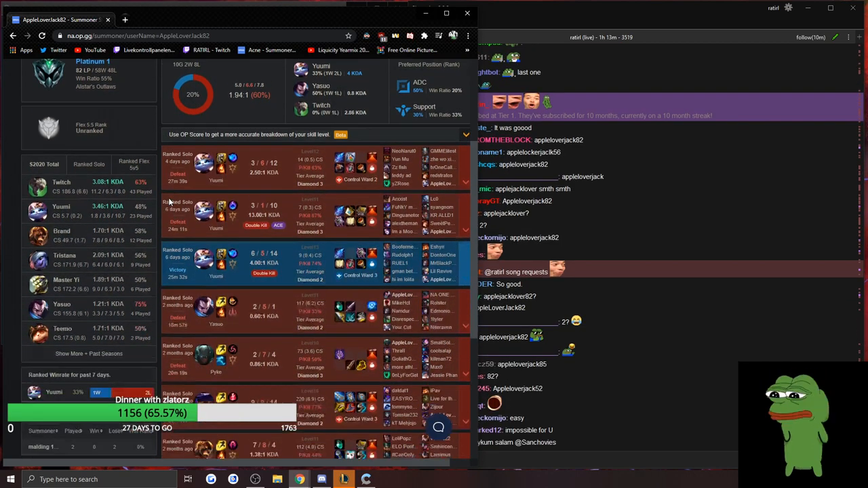
scroll(down, 3)
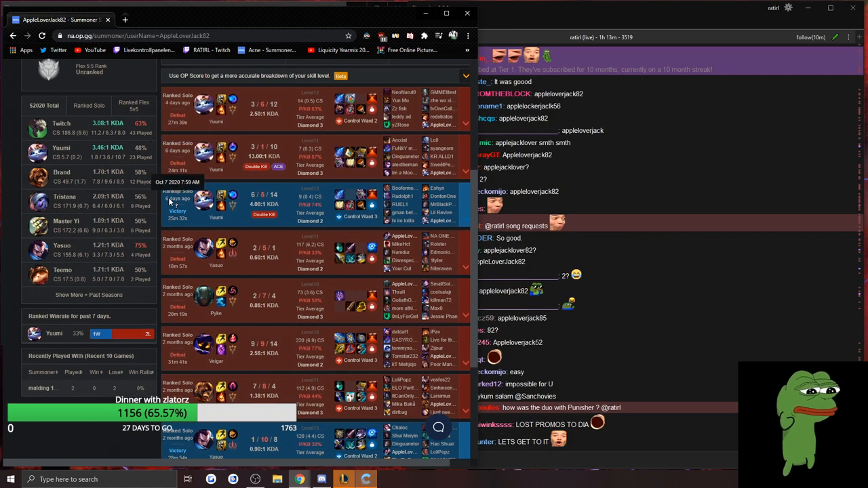
scroll(down, 3)
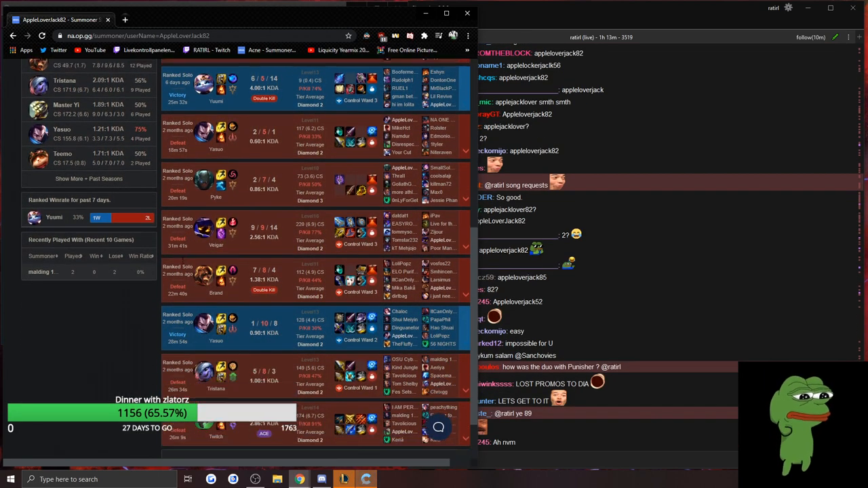
scroll(up, 3)
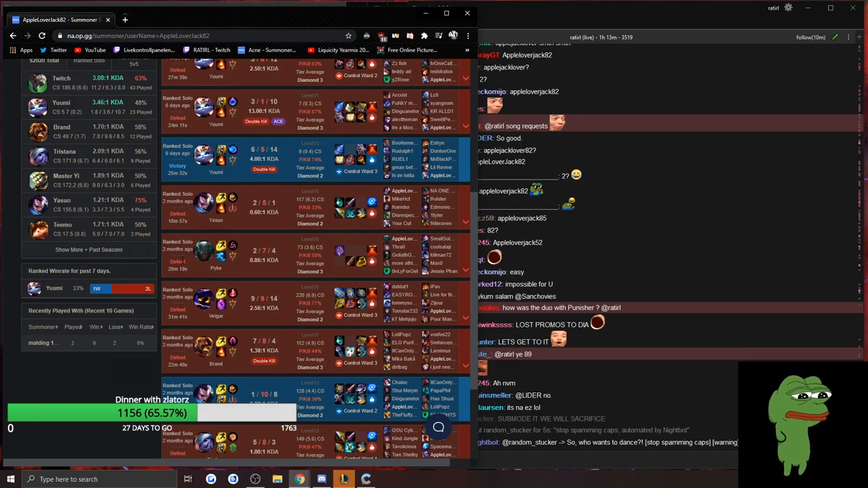
scroll(up, 3)
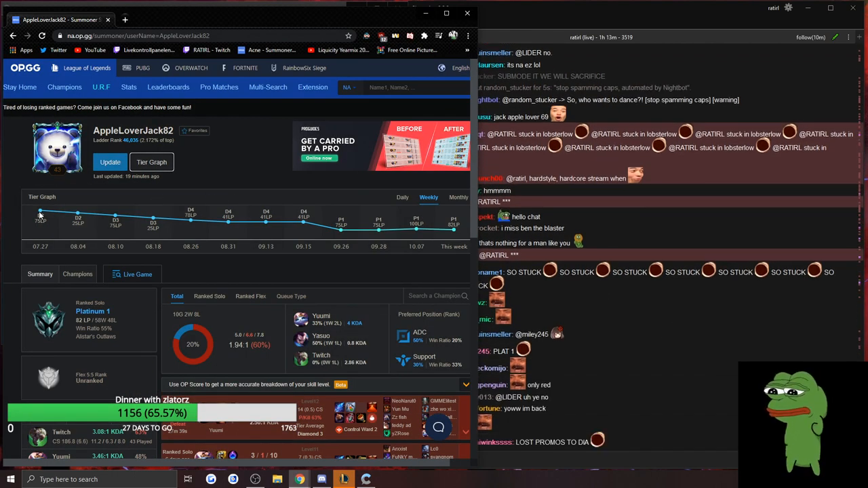
click(403, 198)
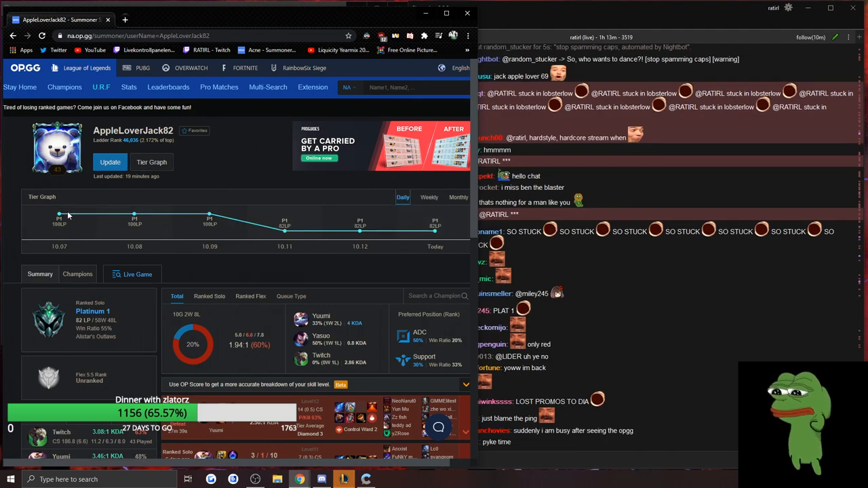
click(457, 197)
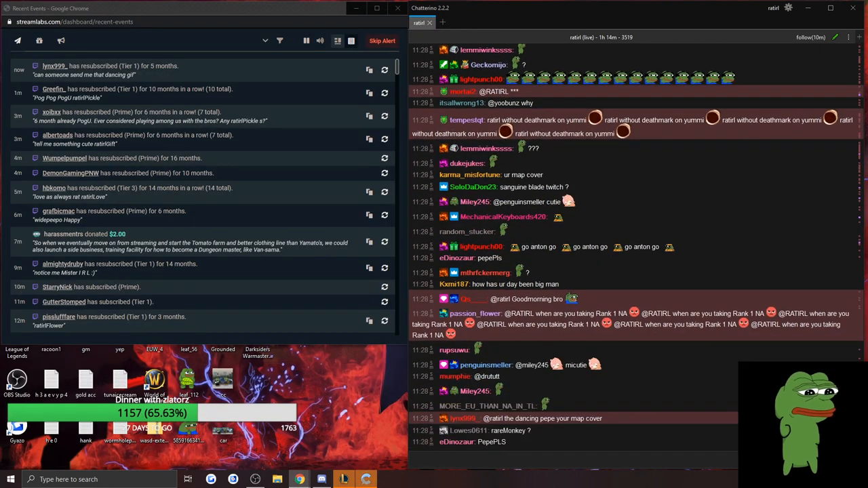
scroll(down, 3)
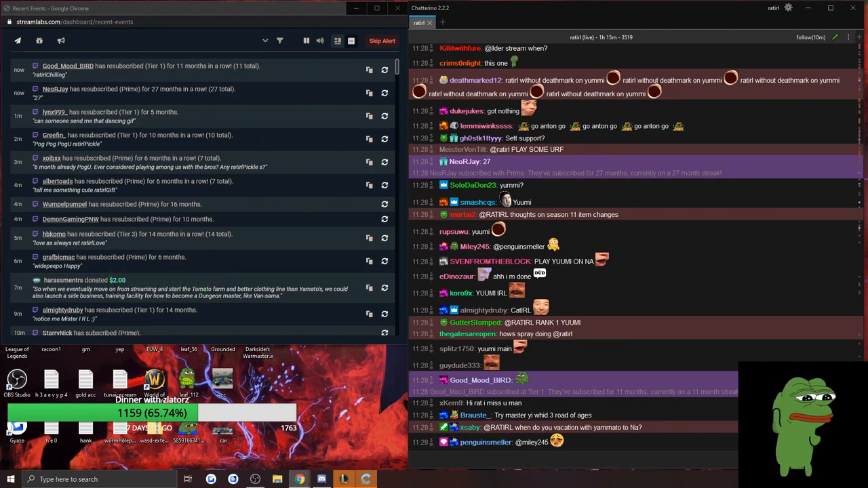
scroll(down, 3)
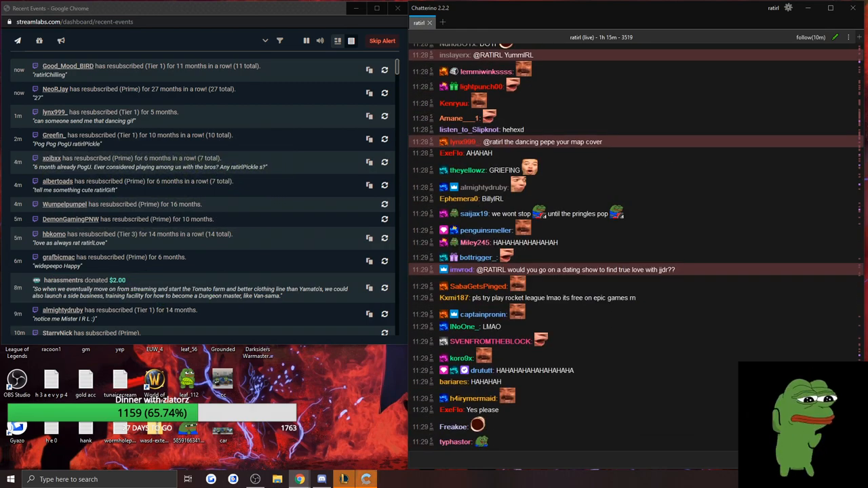
scroll(down, 3)
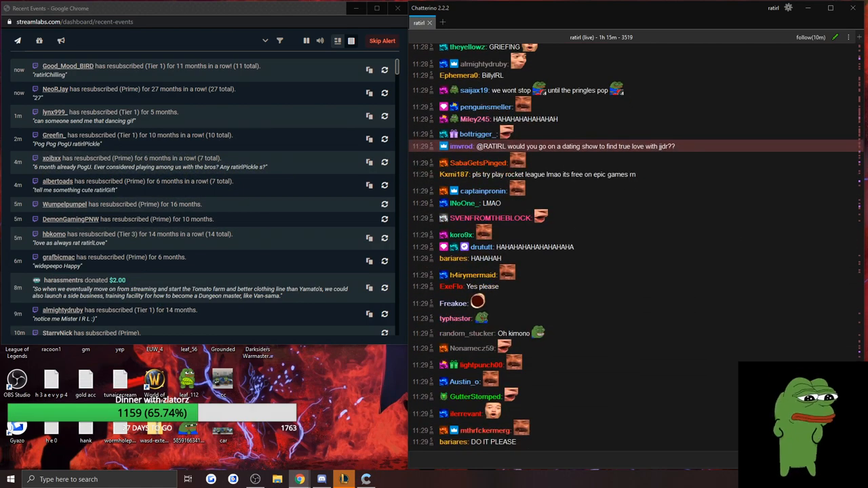
scroll(down, 3)
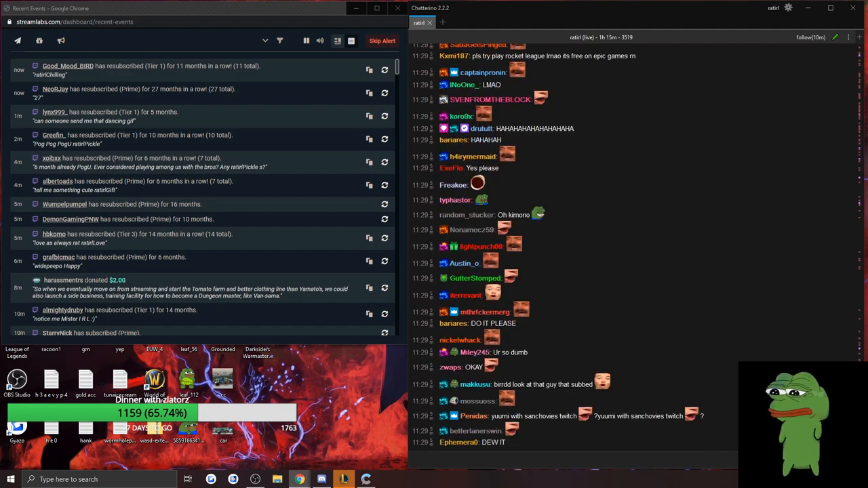
scroll(down, 3)
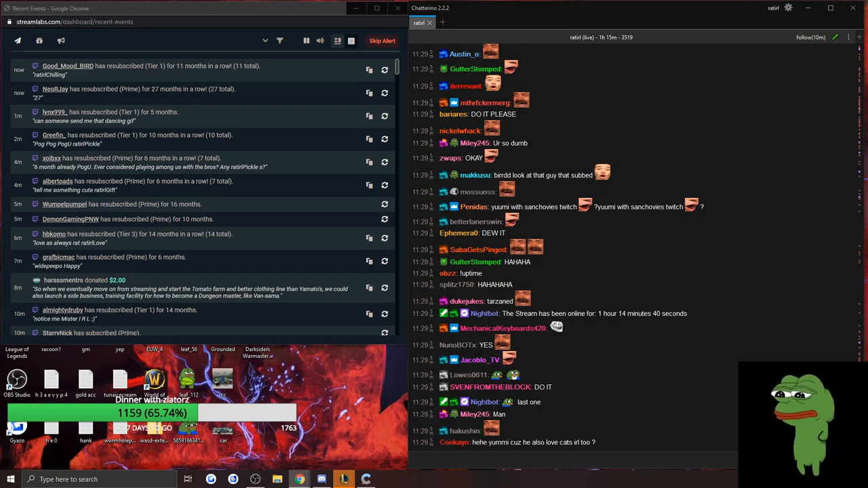
scroll(down, 3)
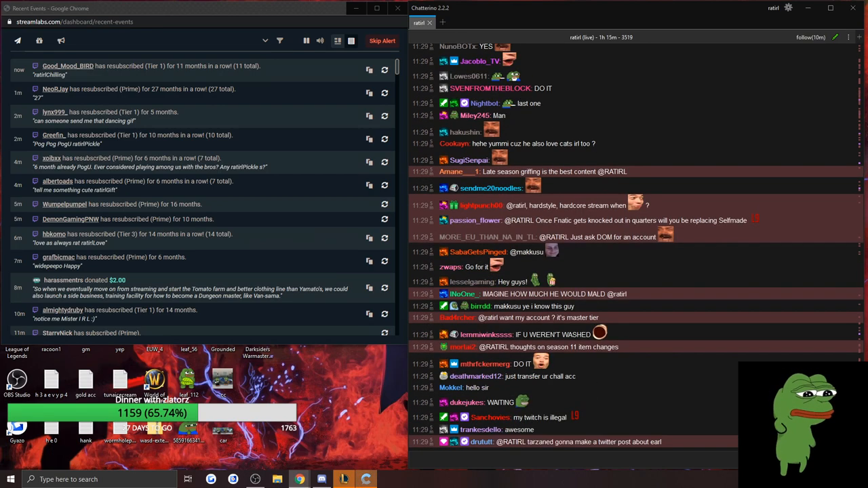
scroll(down, 3)
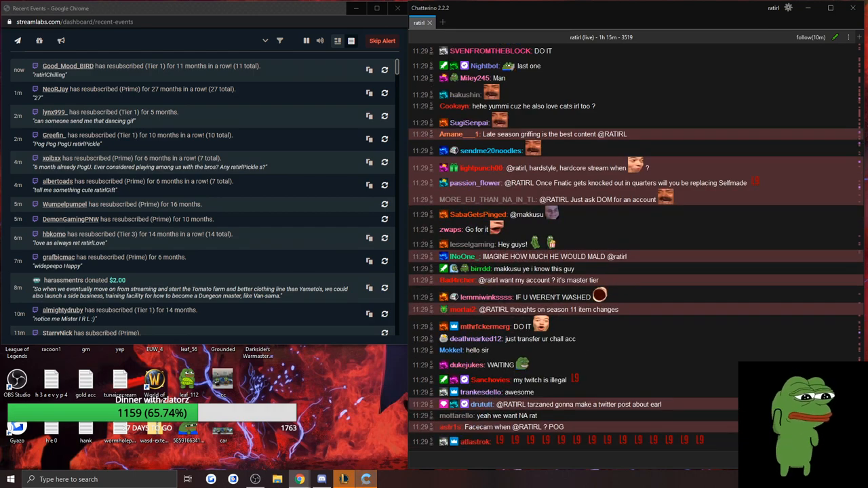
scroll(down, 3)
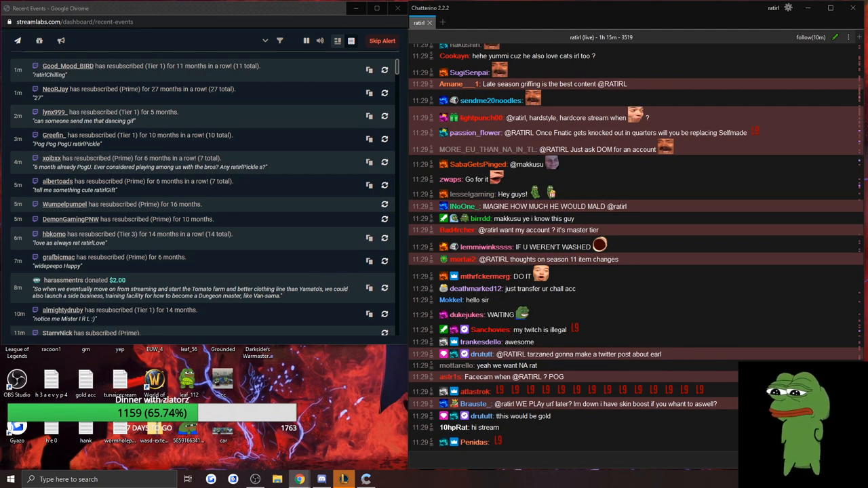
scroll(down, 3)
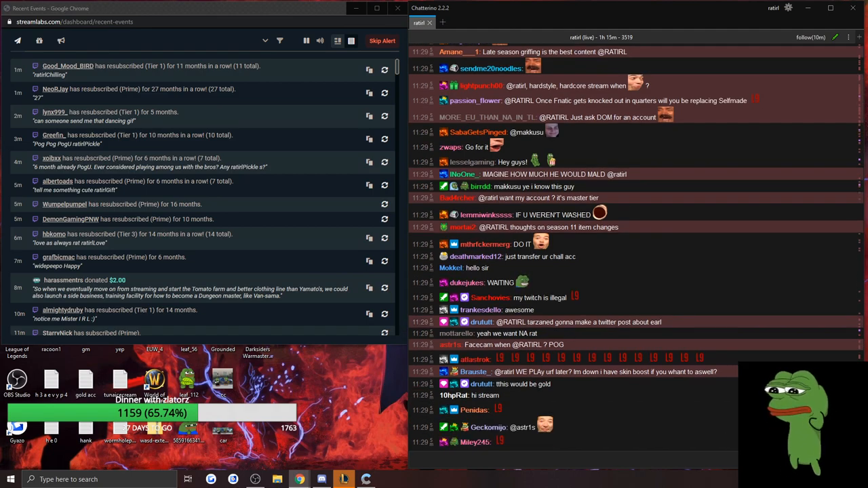
scroll(down, 3)
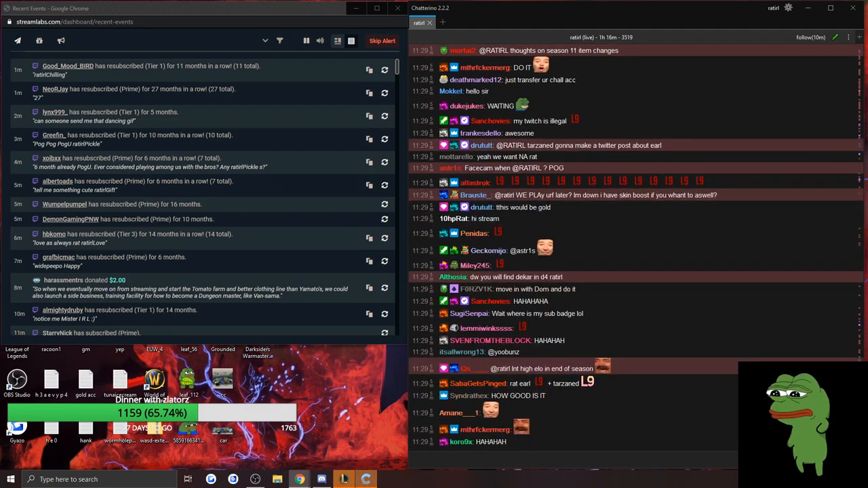
scroll(down, 3)
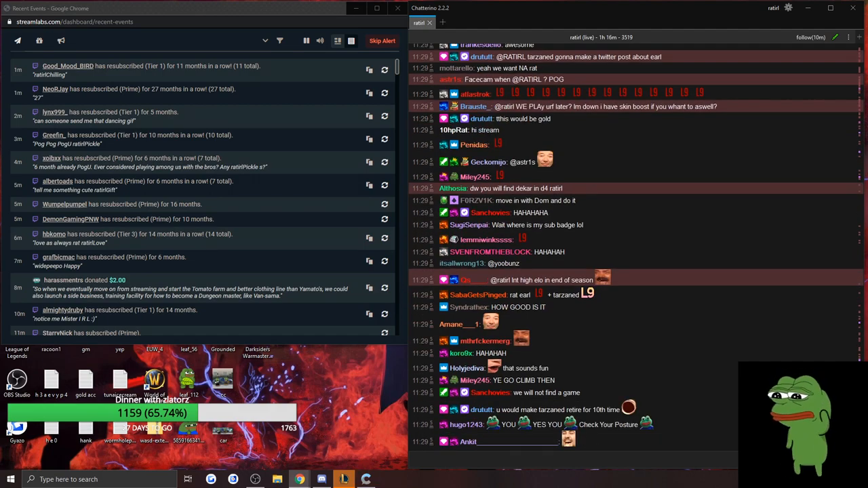
scroll(down, 3)
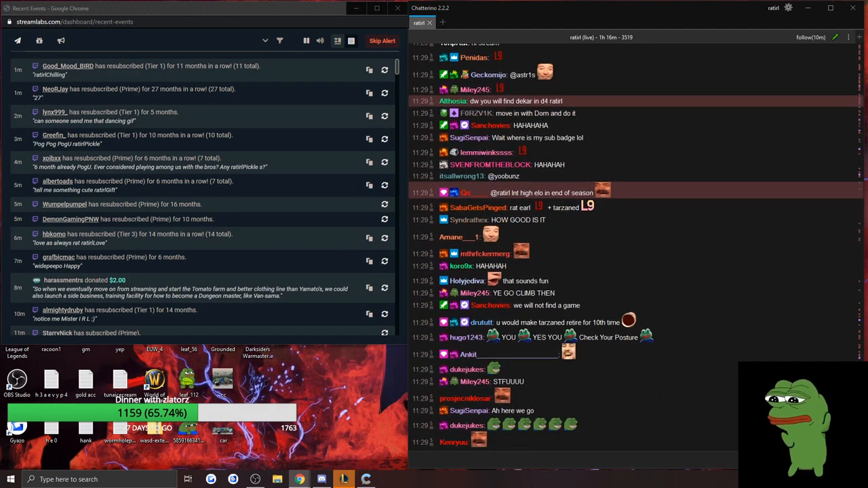
scroll(down, 3)
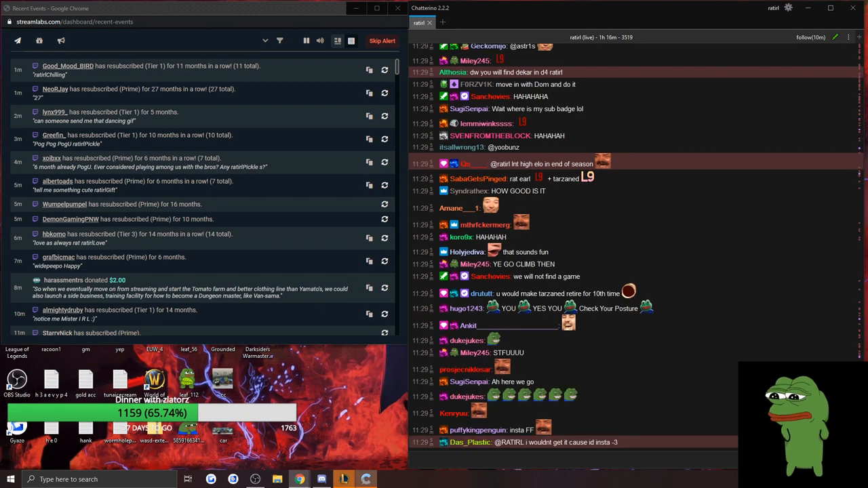
scroll(down, 3)
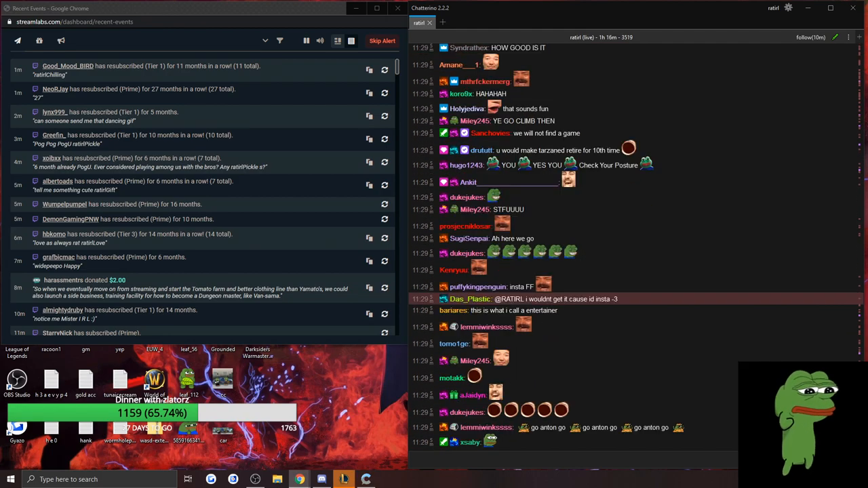
scroll(down, 3)
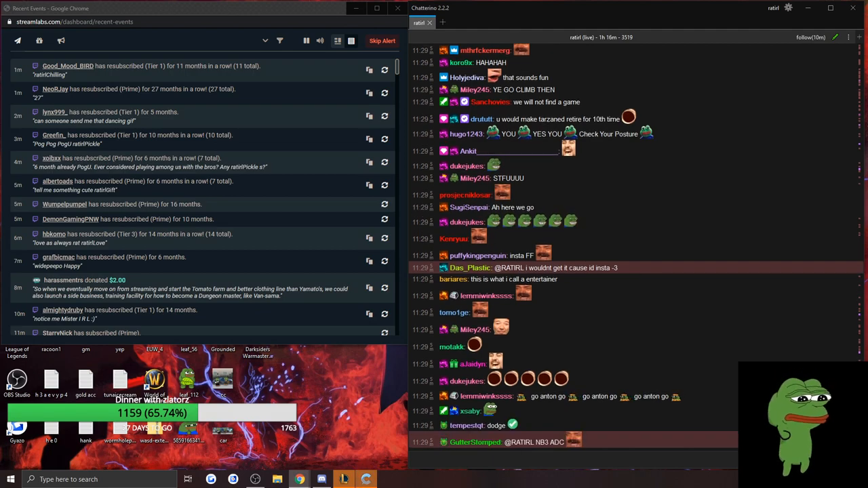
scroll(down, 3)
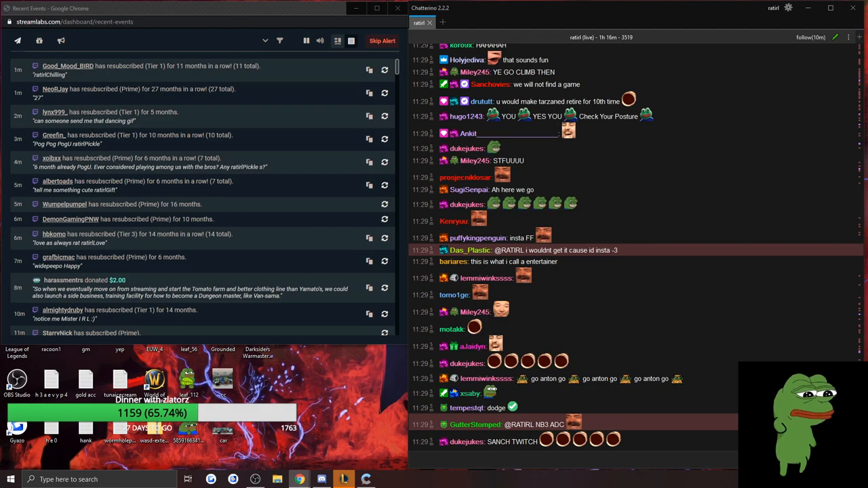
scroll(down, 3)
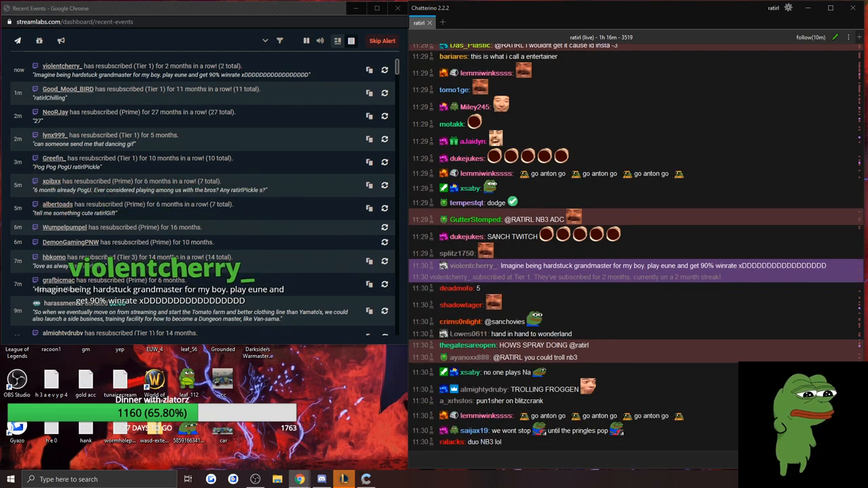
scroll(down, 3)
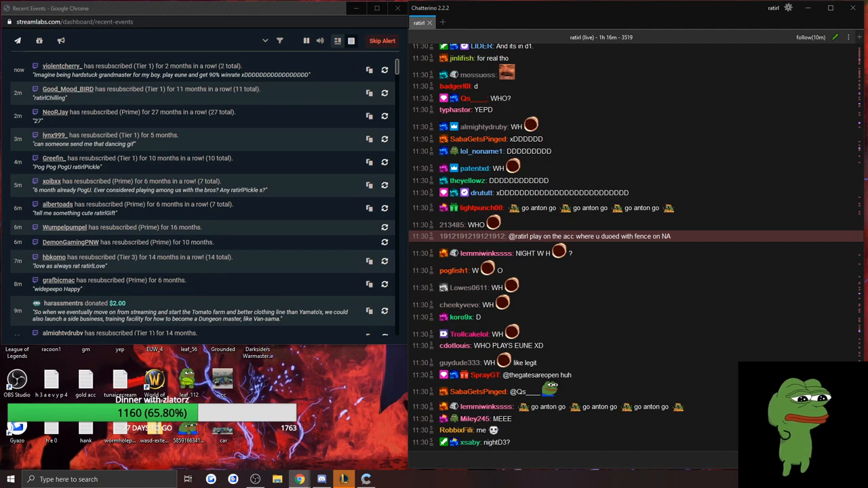
scroll(down, 3)
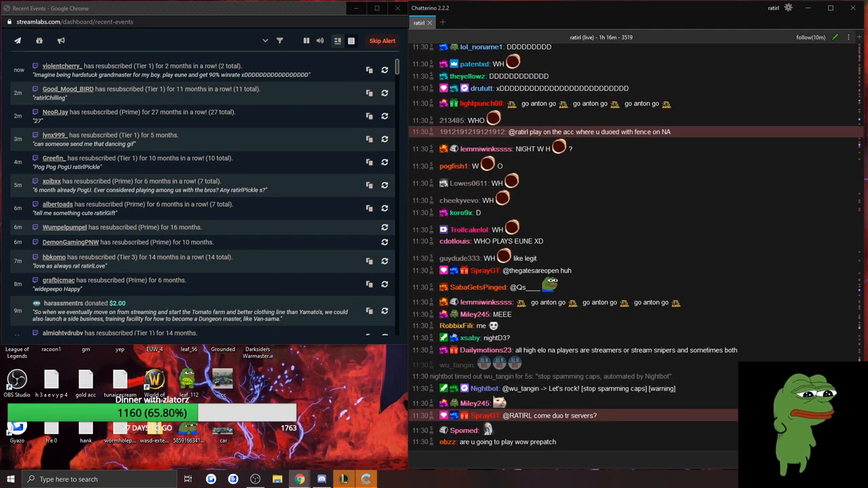
scroll(down, 3)
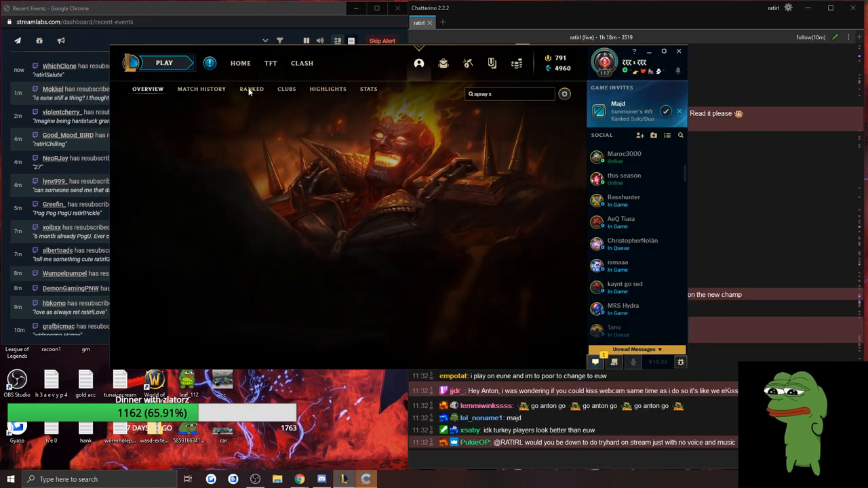
Open the Ranked tab and scroll the Grandmaster ladder around rank 308.
click(252, 89)
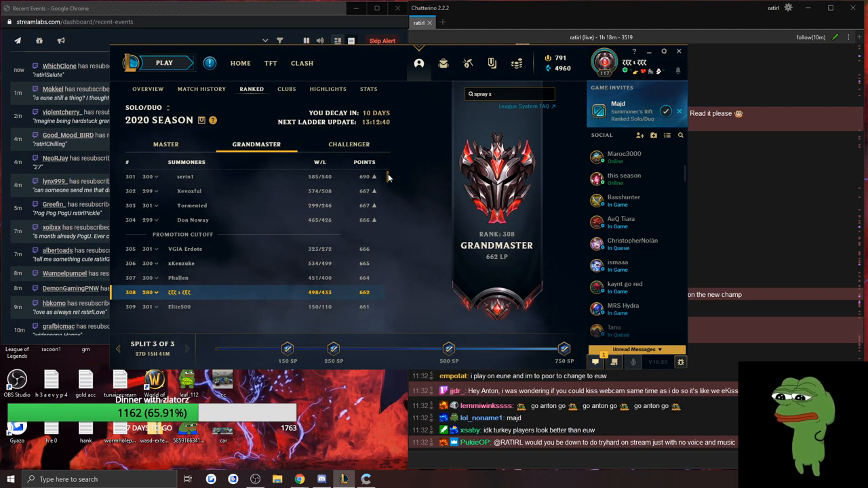
scroll(down, 3)
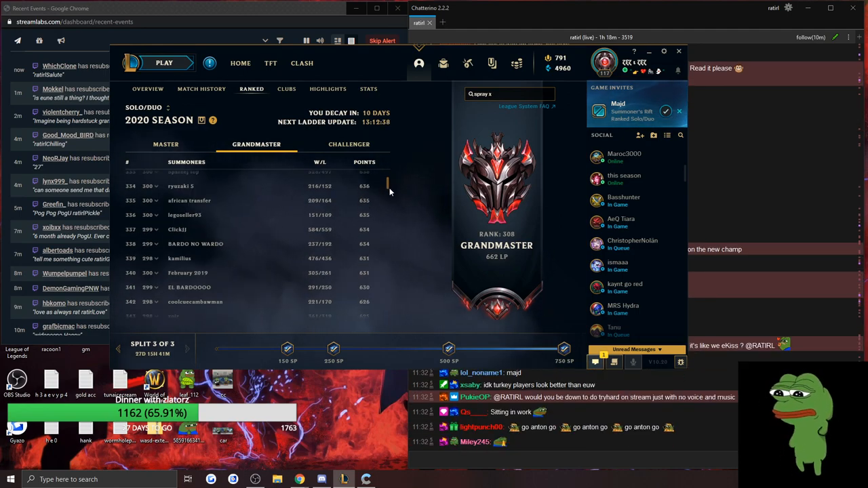
scroll(up, 3)
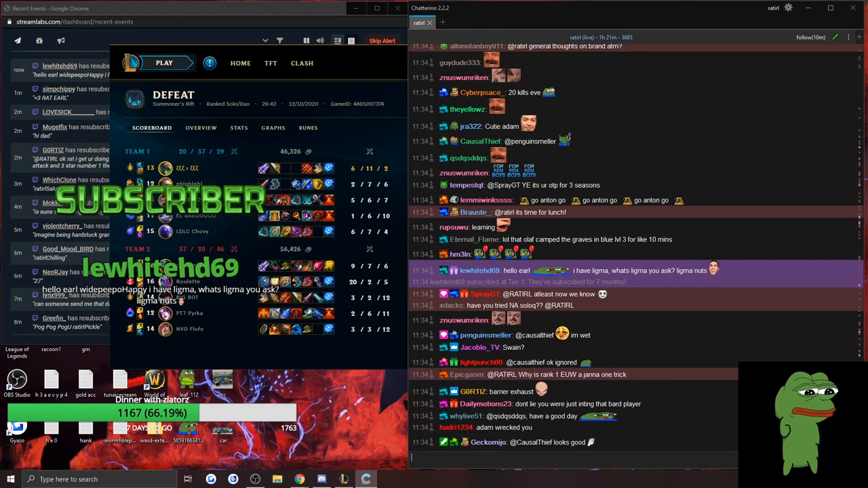
Scroll the ranked defeat scoreboard before returning to Chatterino and StreamLabs.
scroll(down, 3)
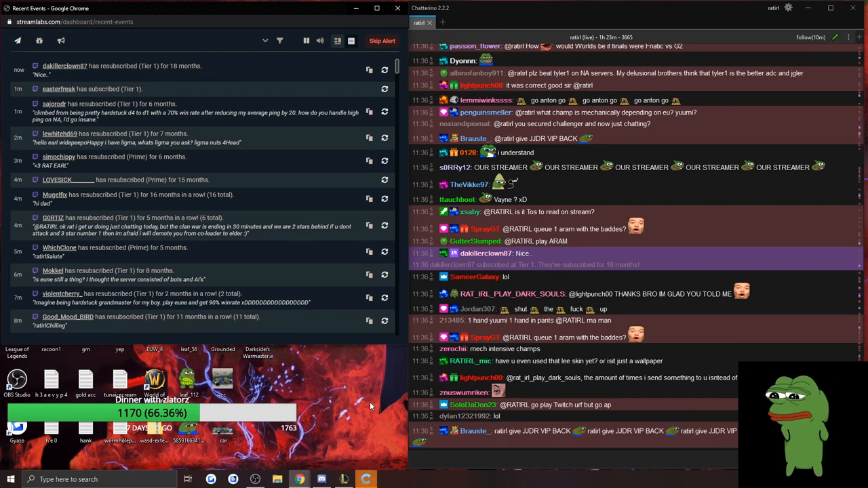
scroll(down, 3)
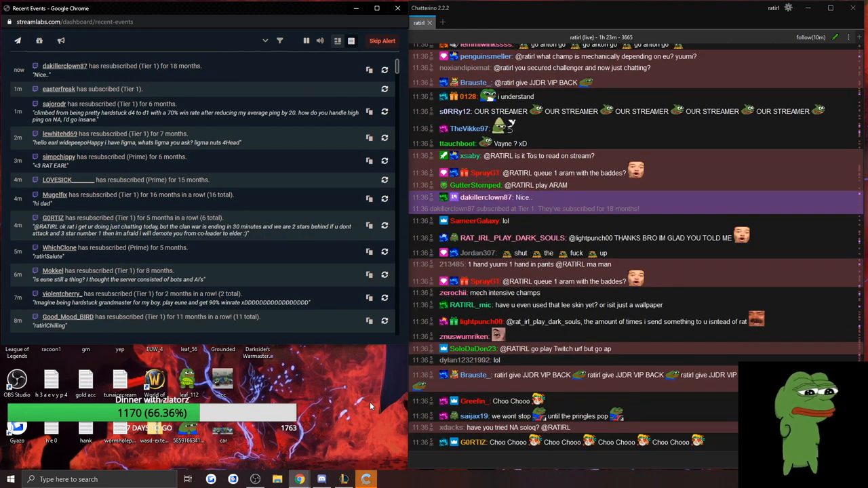
scroll(down, 3)
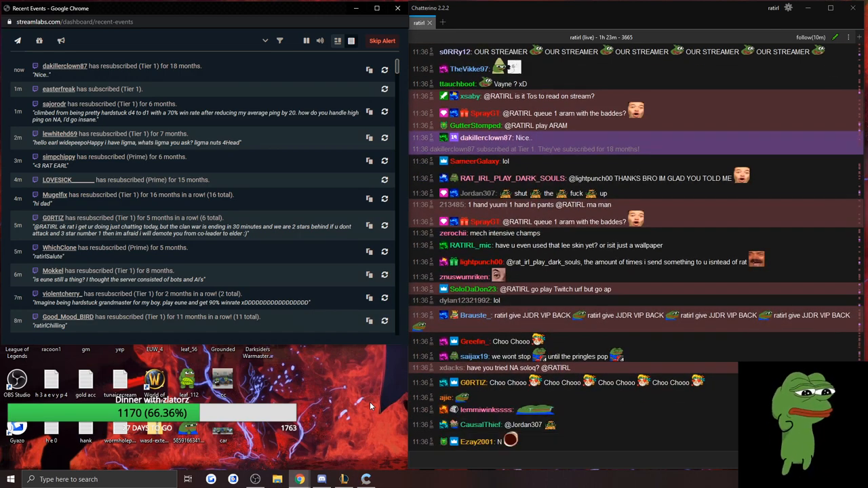
scroll(down, 3)
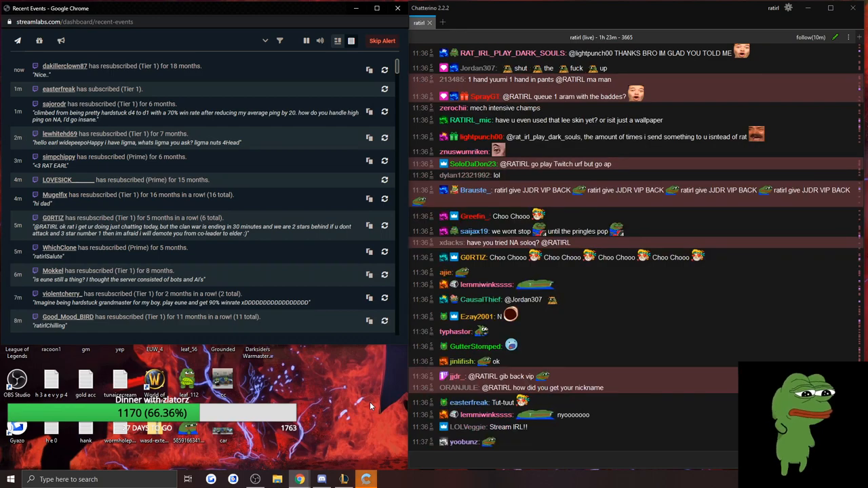
scroll(down, 3)
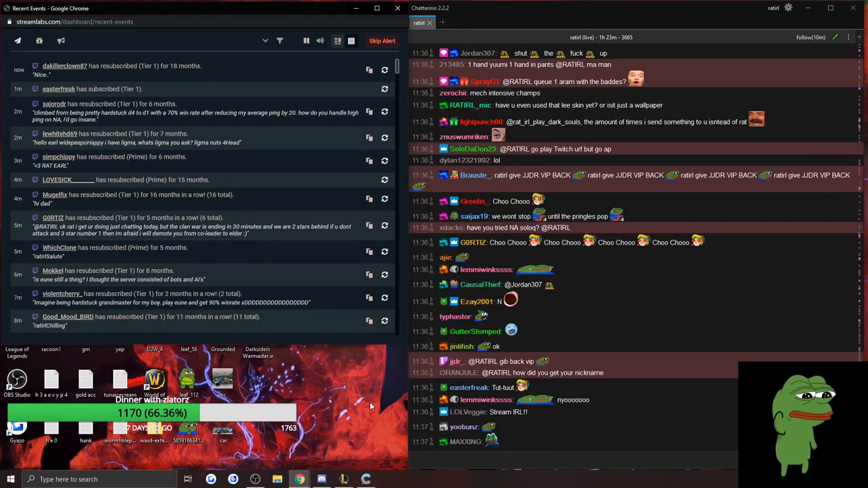